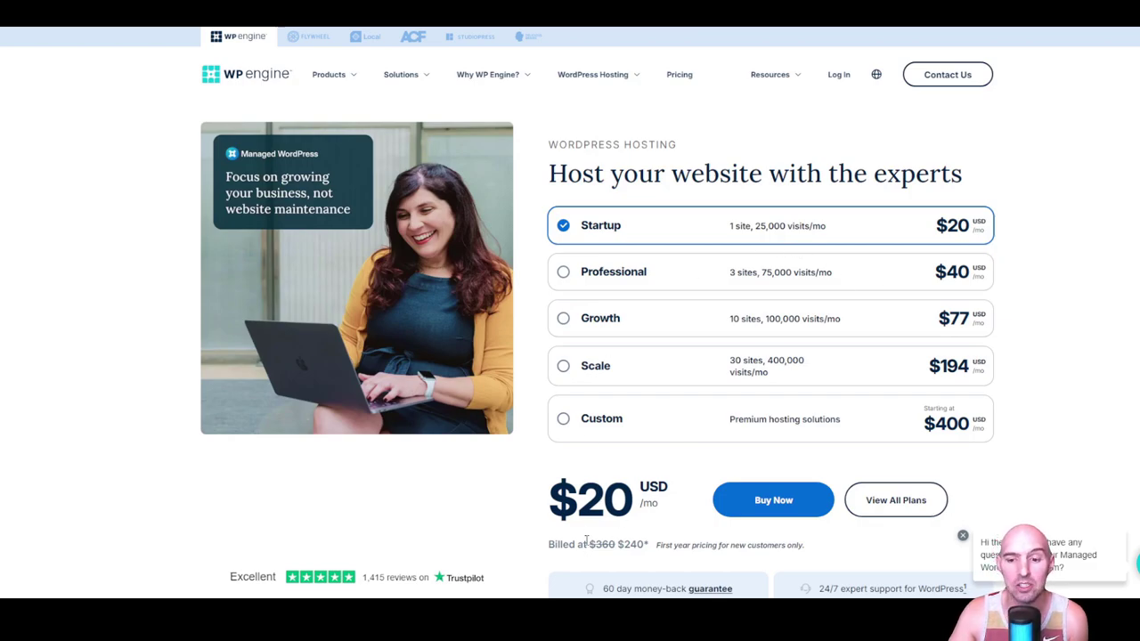
# - Bring up the deploy form showing DigitalOcean, 1 GB, New York at $14.00 monthly
pyautogui.doubleClick(600, 544)
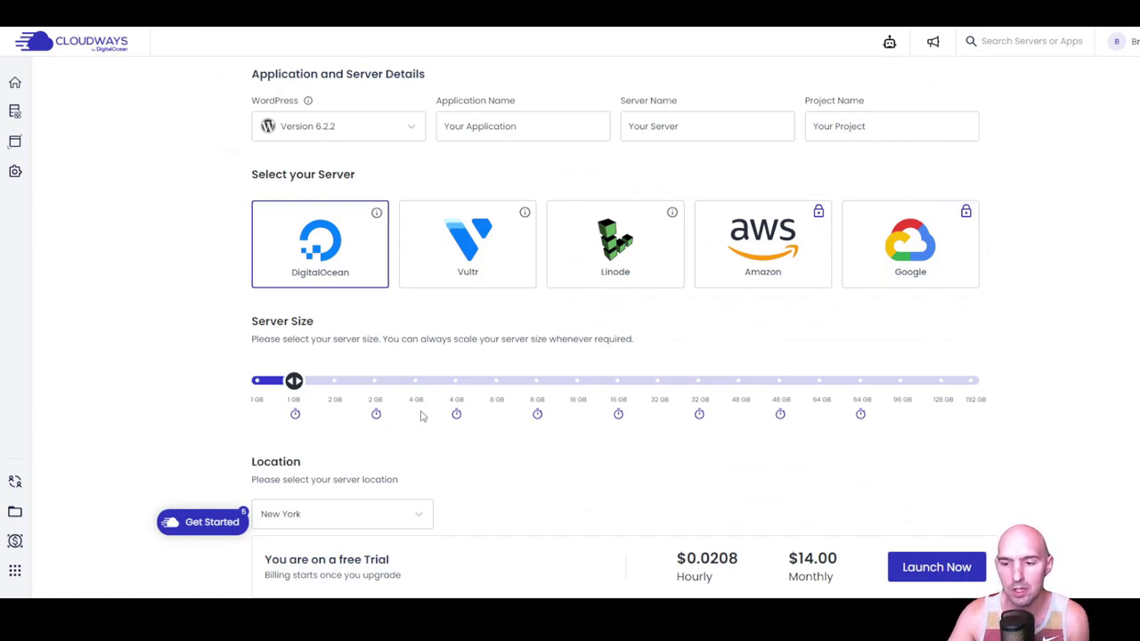
pyautogui.moveTo(620, 518)
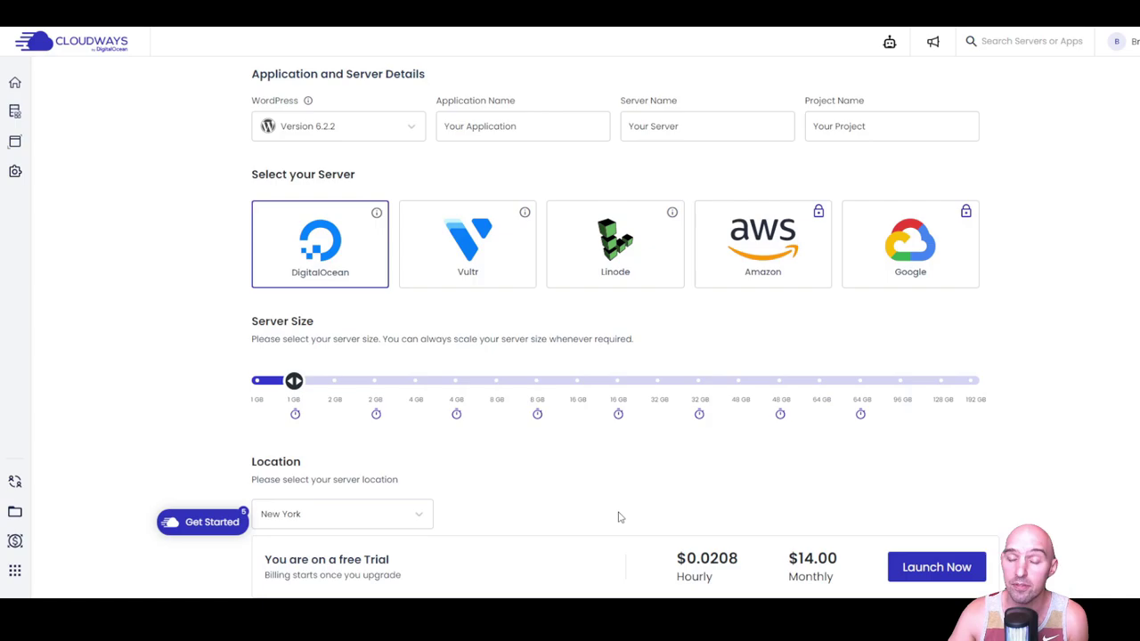
pyautogui.moveTo(495, 390)
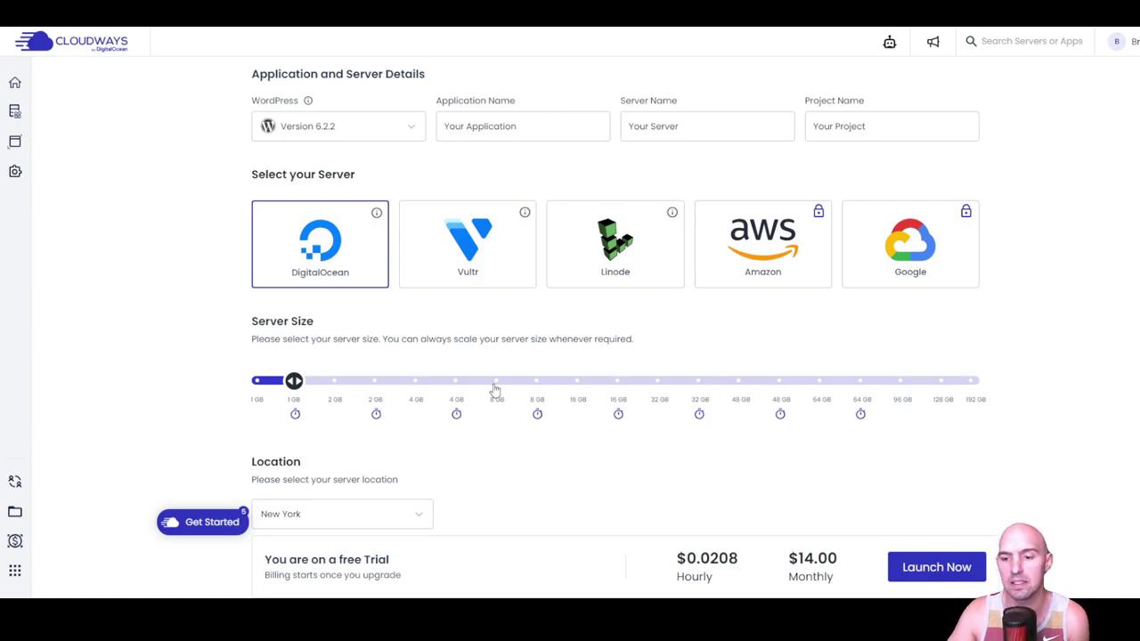
pyautogui.moveTo(354, 278)
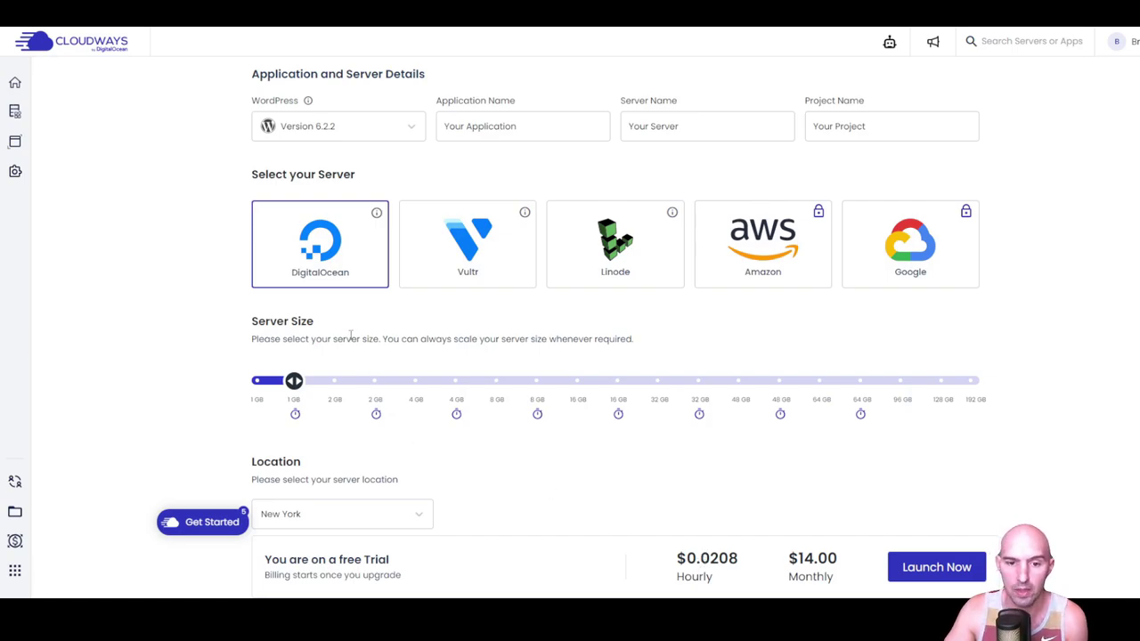
# - Raise the server size from 1 GB to 2 GB, making it $28.00 monthly
pyautogui.moveTo(294, 381); pyautogui.dragTo(375, 381)
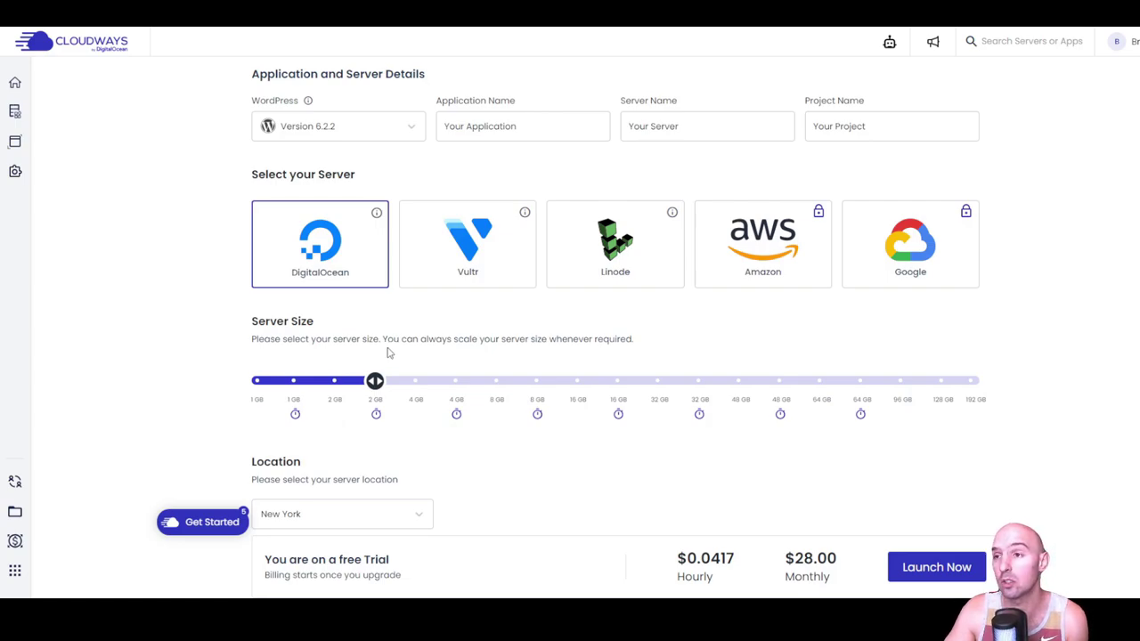
pyautogui.moveTo(761, 547)
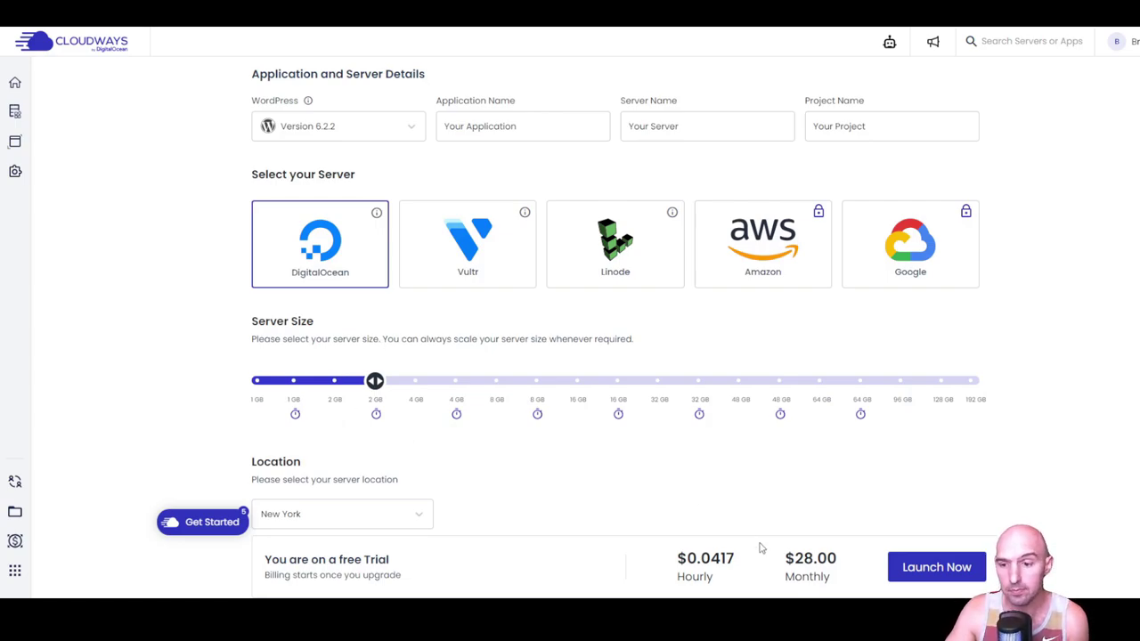
pyautogui.moveTo(375, 412)
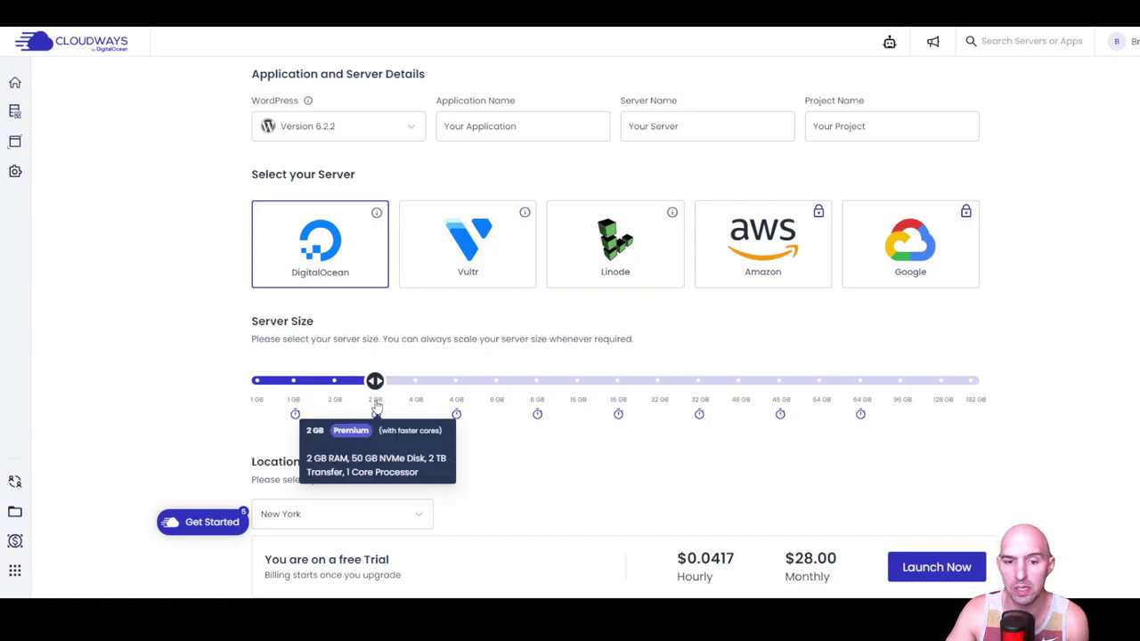
pyautogui.moveTo(606, 198)
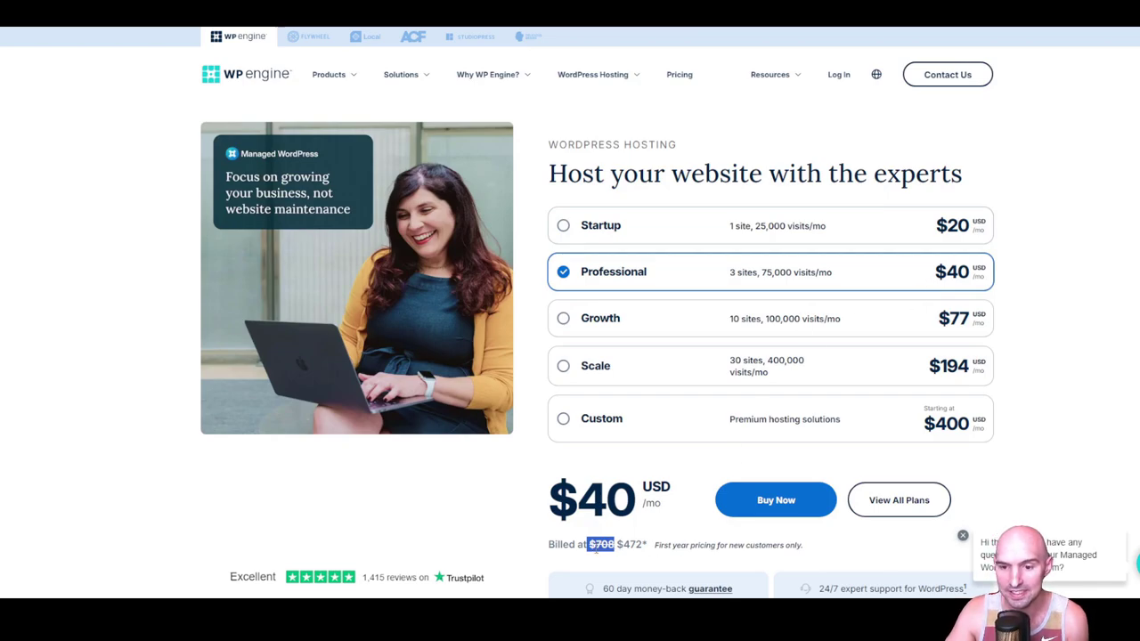
pyautogui.moveTo(673, 442)
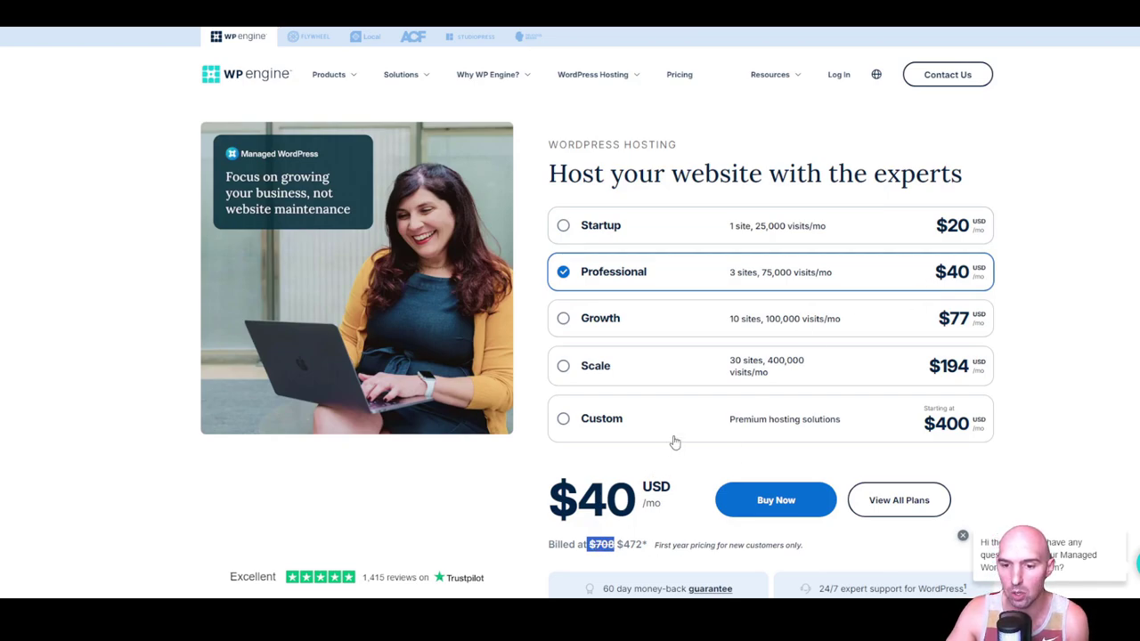
pyautogui.moveTo(661, 440)
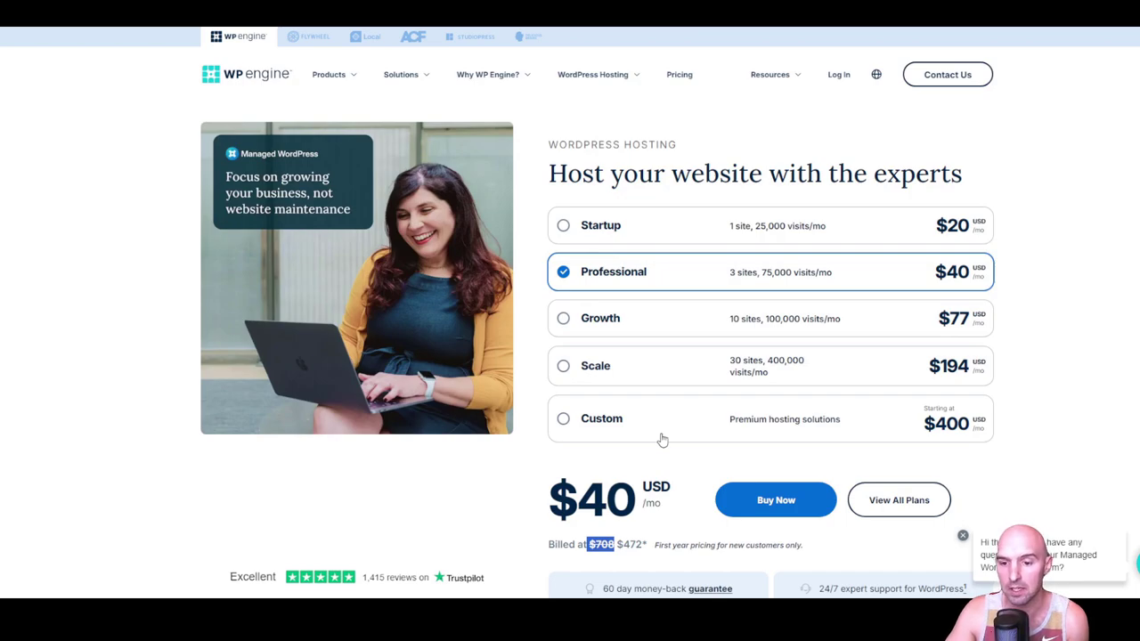
pyautogui.moveTo(901, 315)
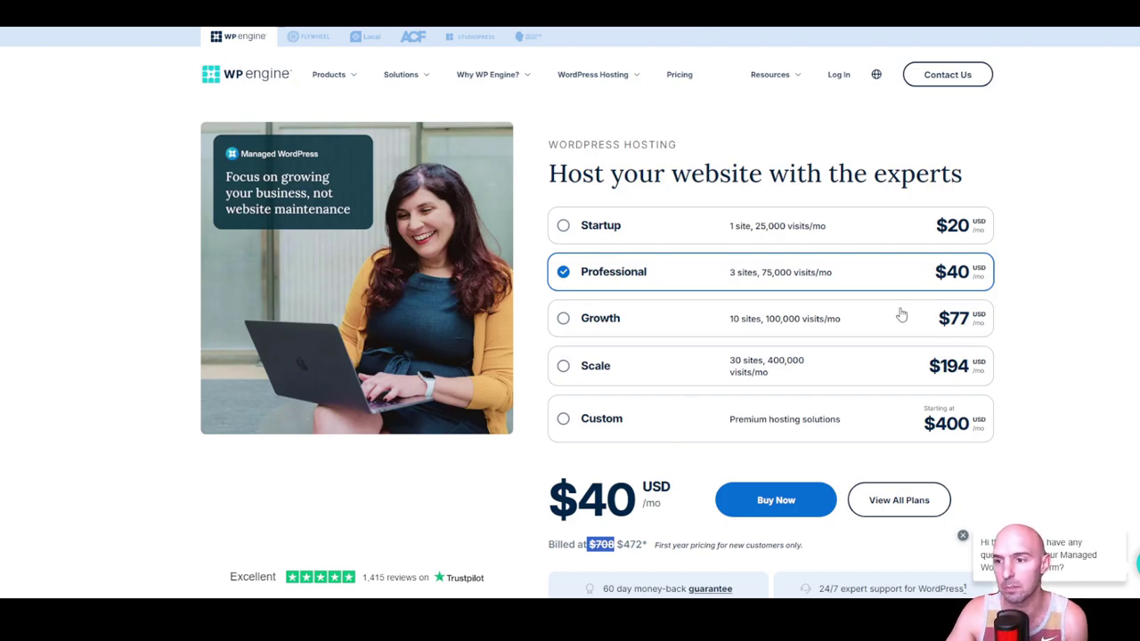
pyautogui.moveTo(960, 283)
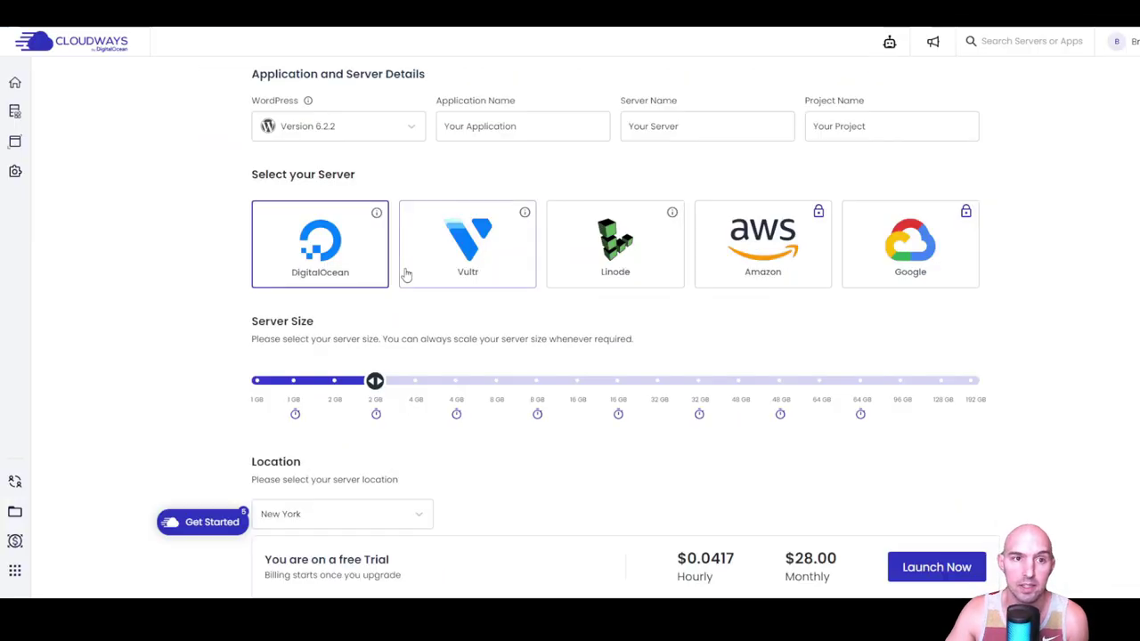
pyautogui.moveTo(392, 314)
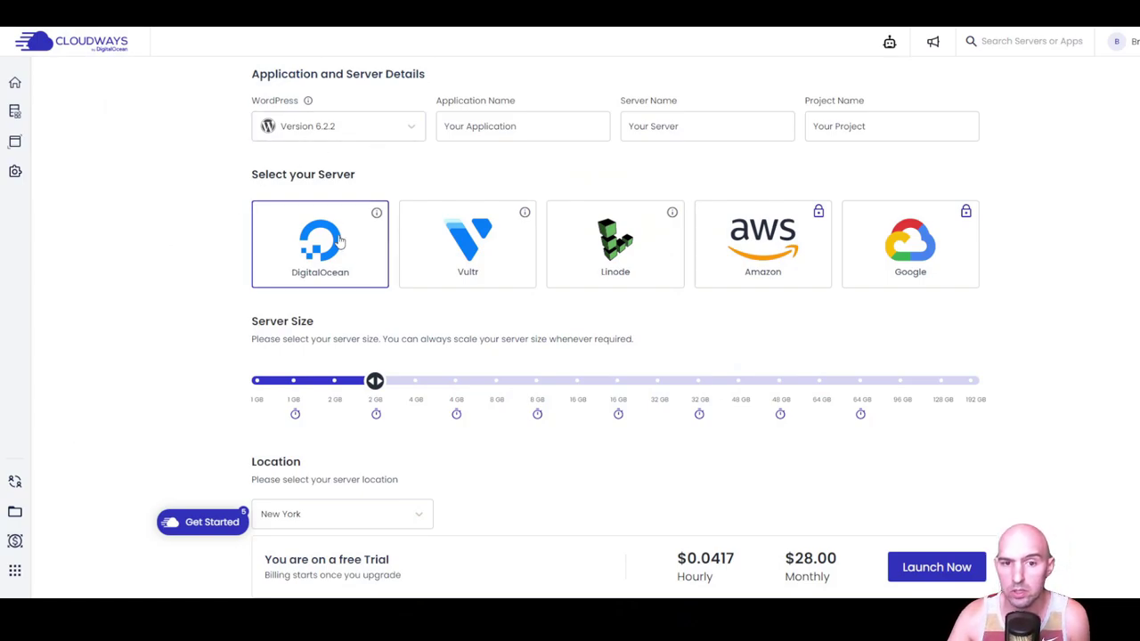
pyautogui.click(338, 125)
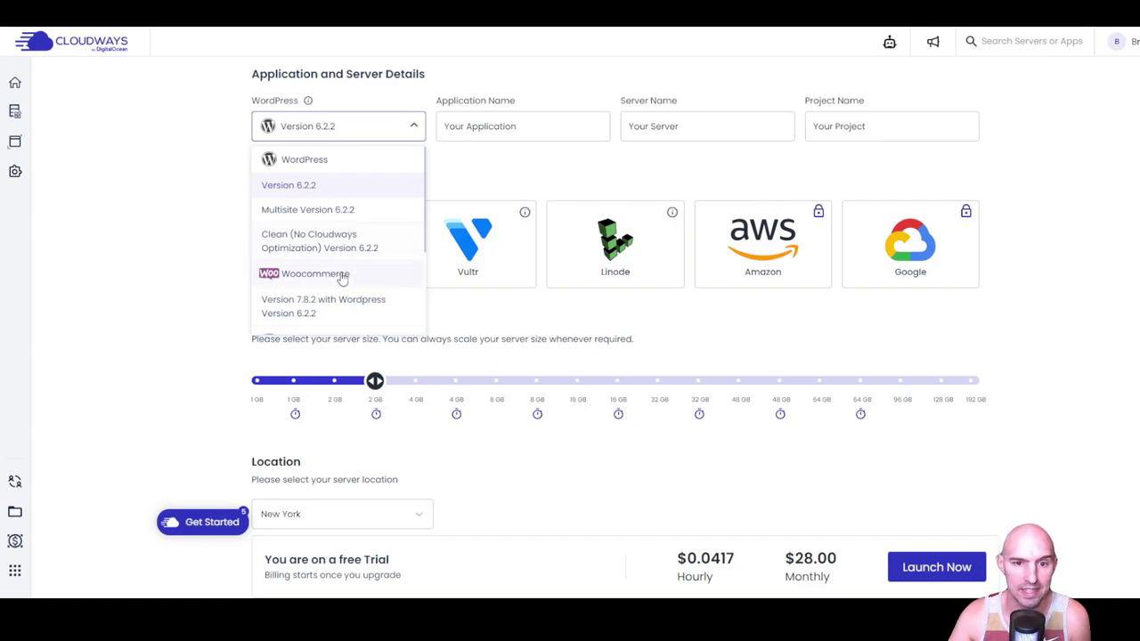
pyautogui.moveTo(374, 248)
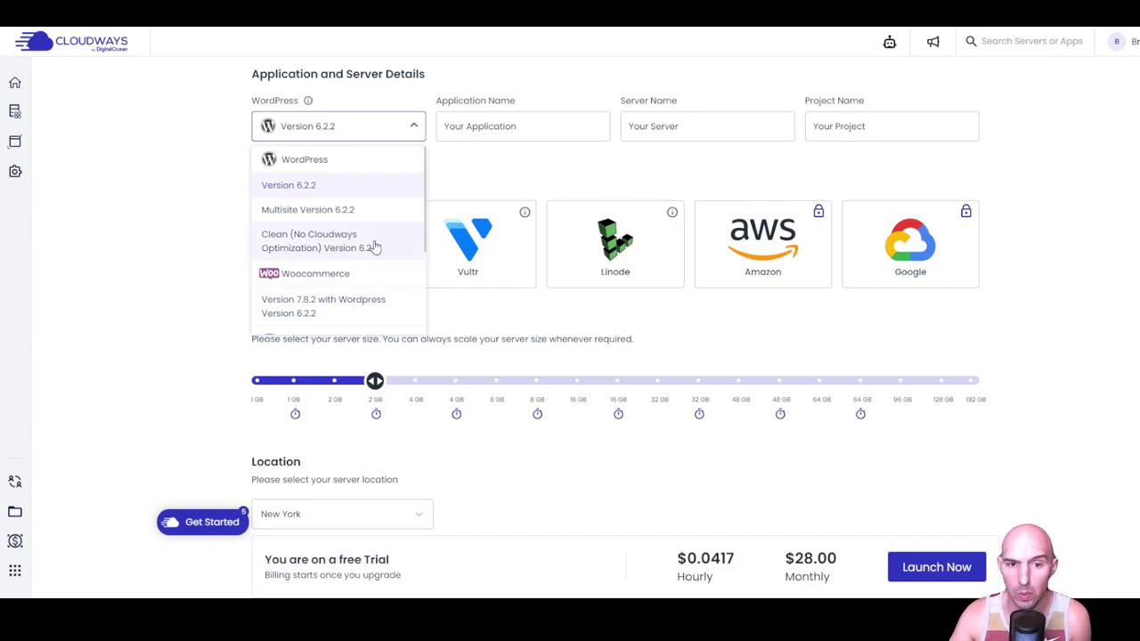
pyautogui.scroll(-3)
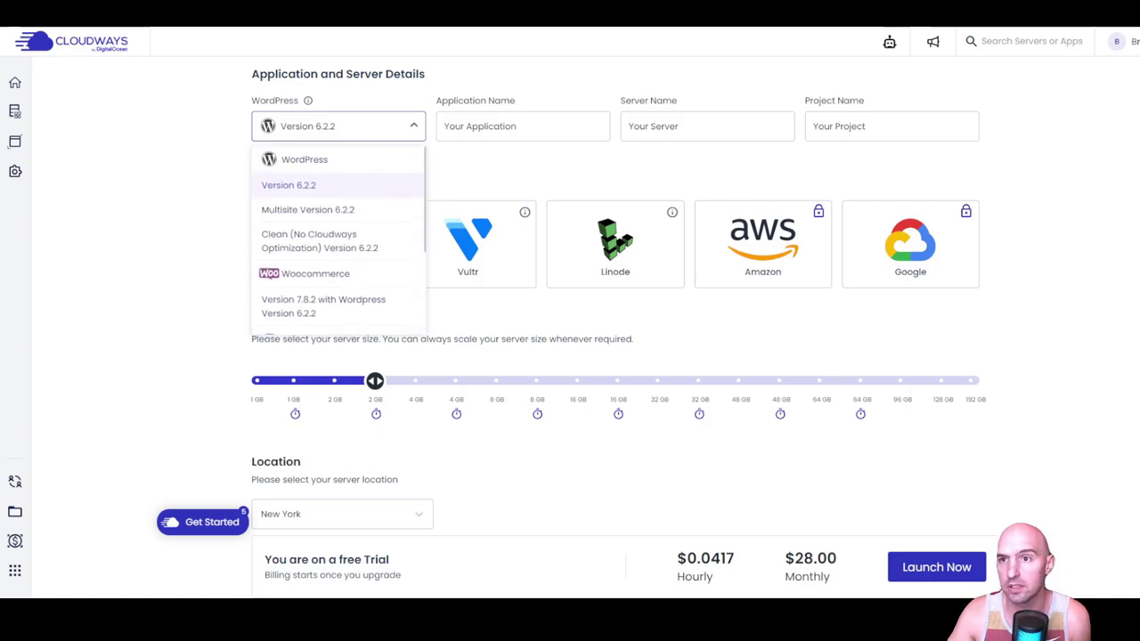
pyautogui.click(238, 36)
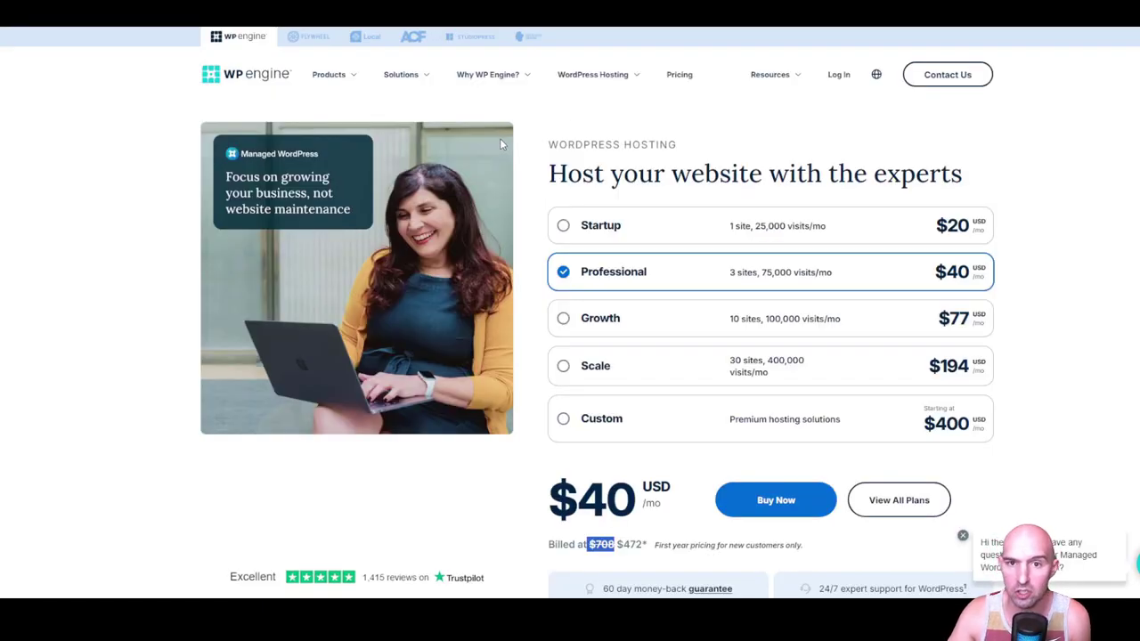
pyautogui.moveTo(614, 82)
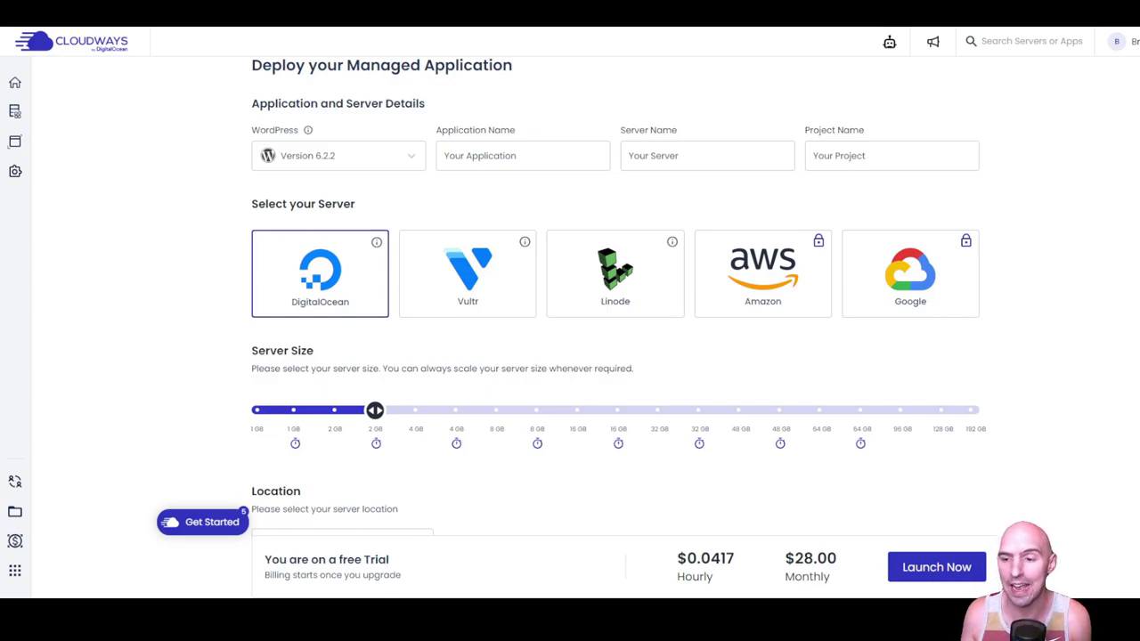
# - Name the application, server and project 'Wordpress' and launch the New York server
pyautogui.write('Wordpress')
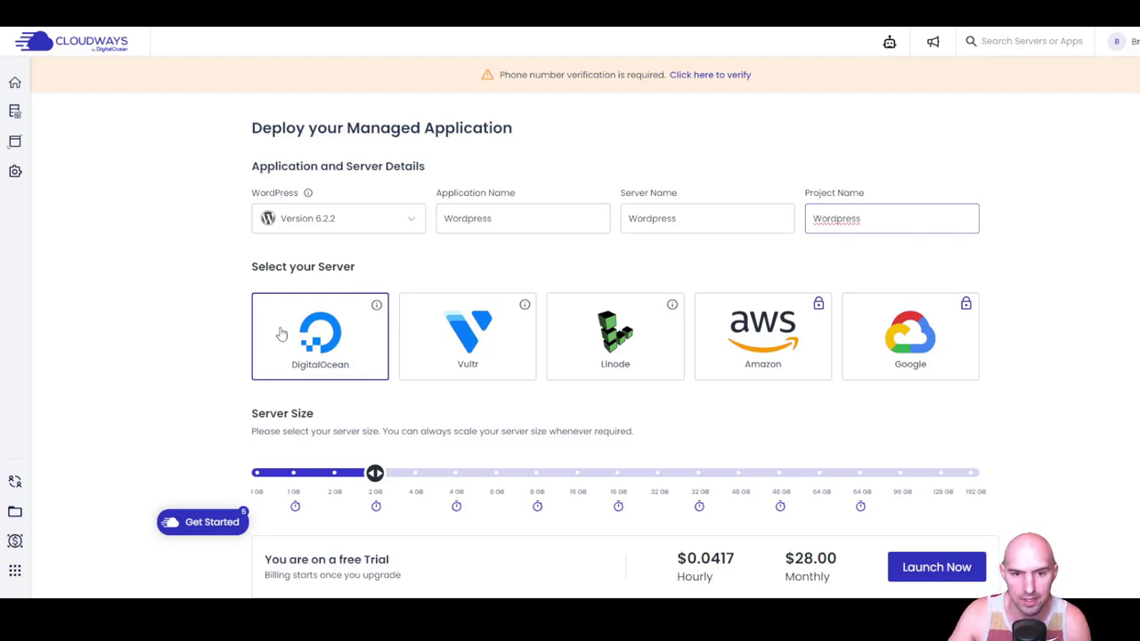
pyautogui.scroll(-3)
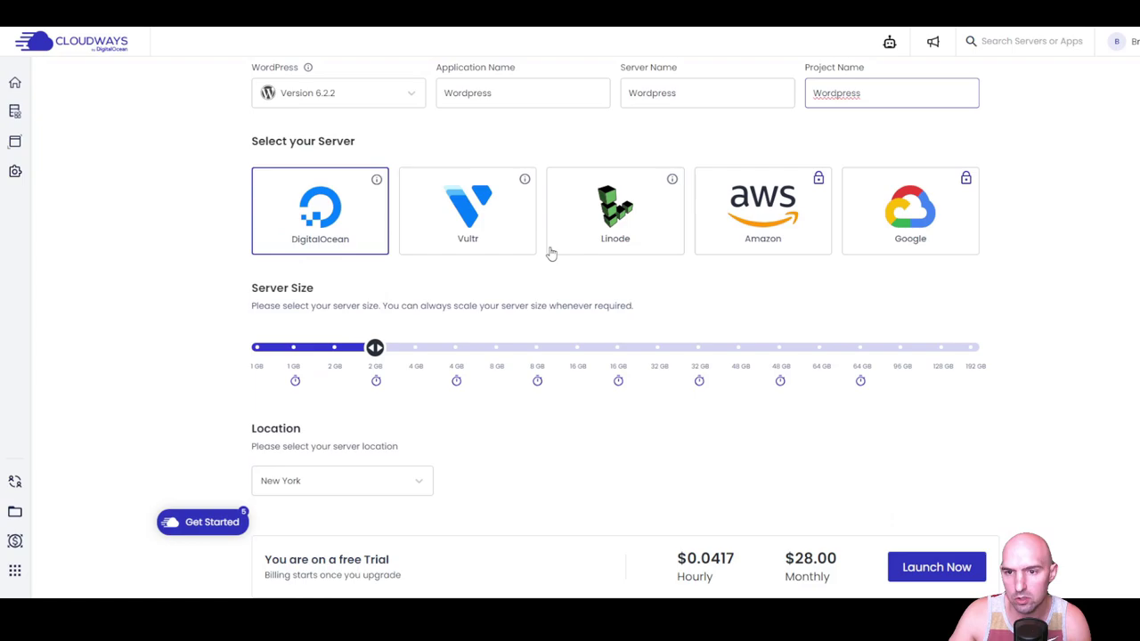
pyautogui.scroll(-3)
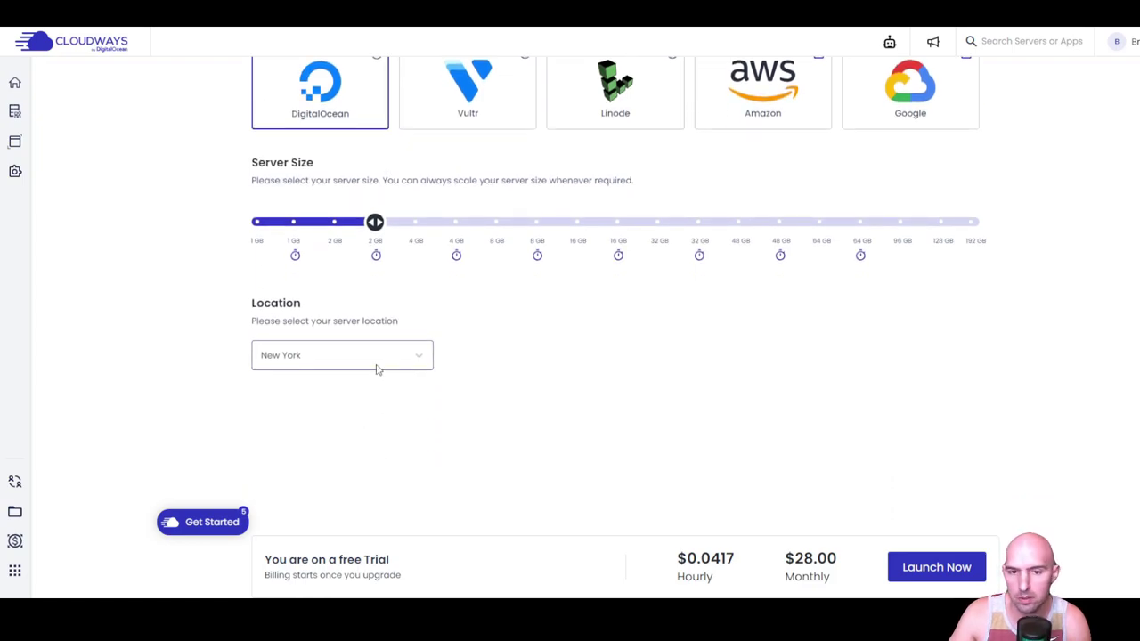
pyautogui.click(342, 355)
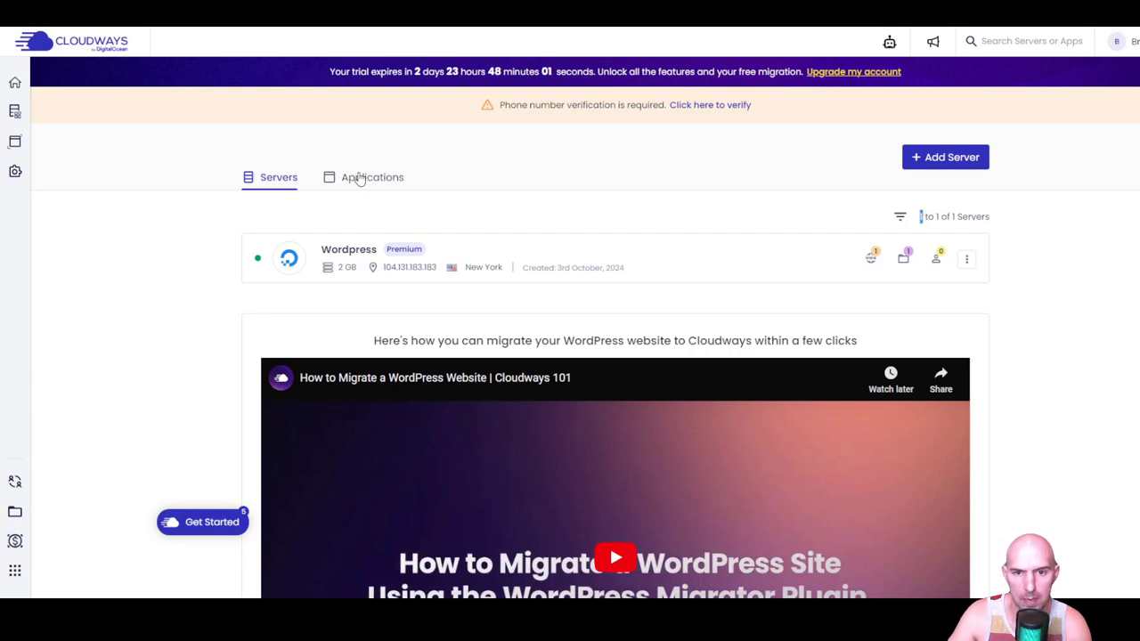
# - Copy the admin username and password from Access Details and log into WordPress admin
pyautogui.click(348, 258)
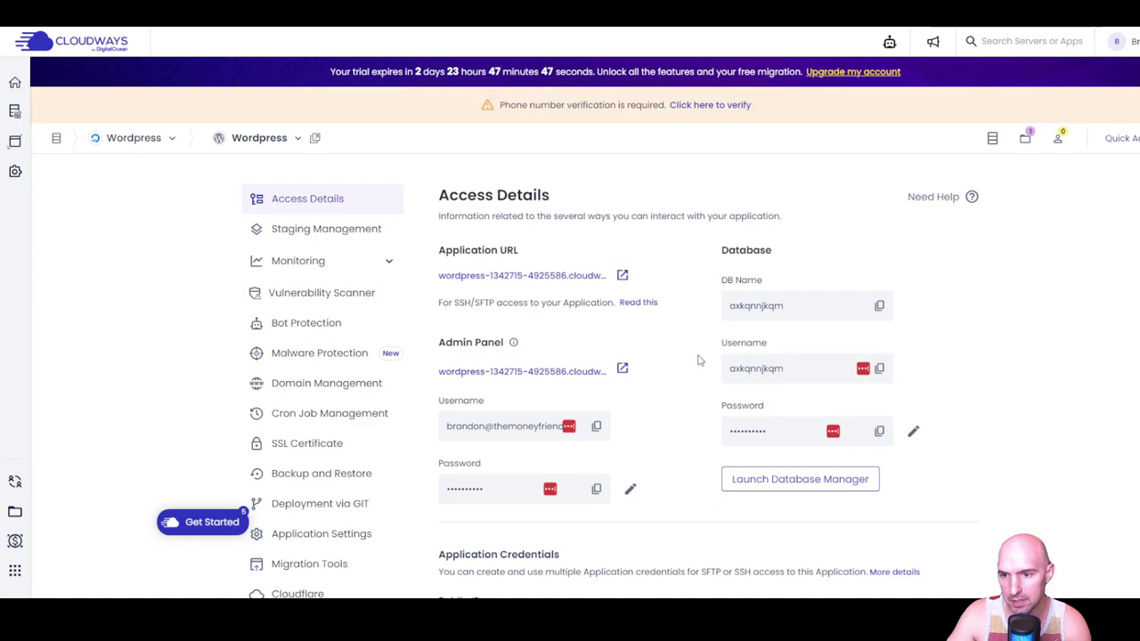
pyautogui.click(521, 371)
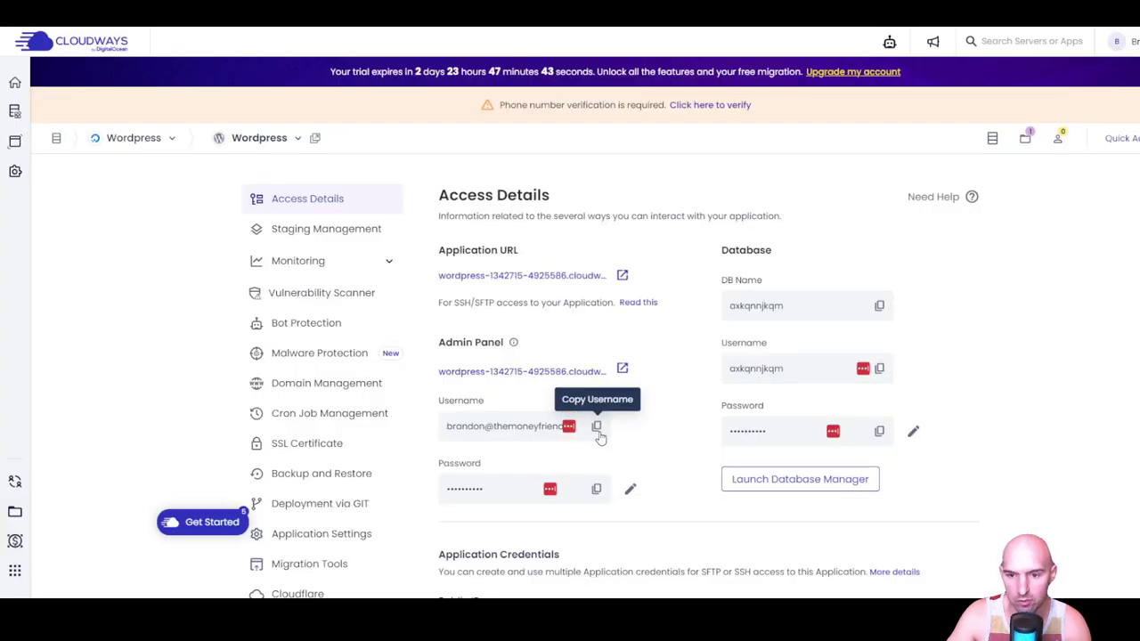
pyautogui.click(521, 372)
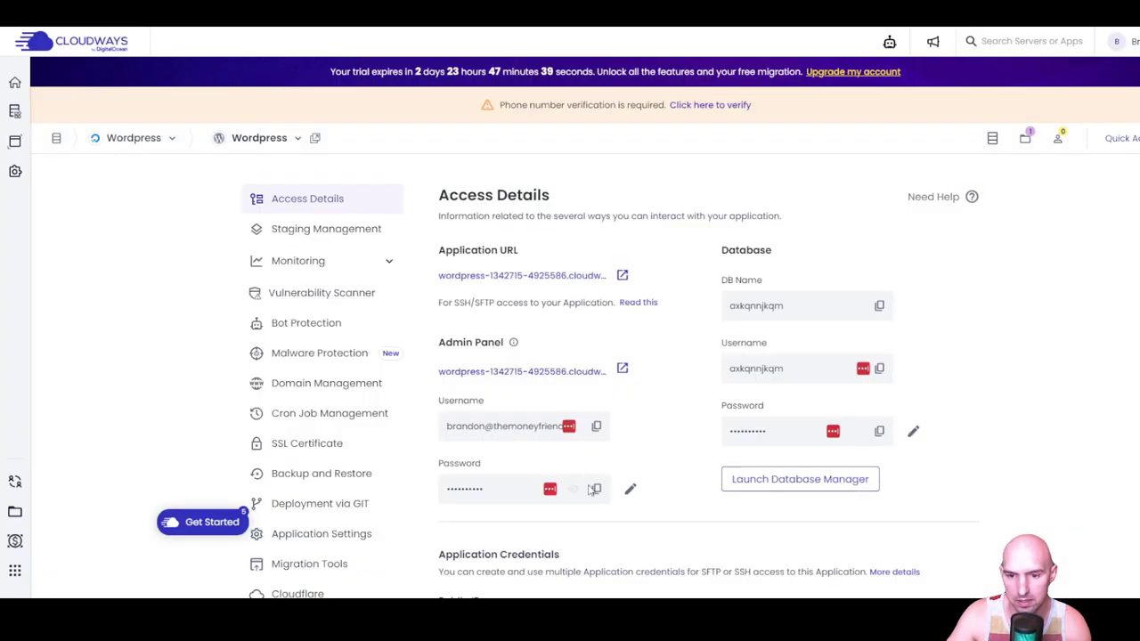
pyautogui.click(521, 372)
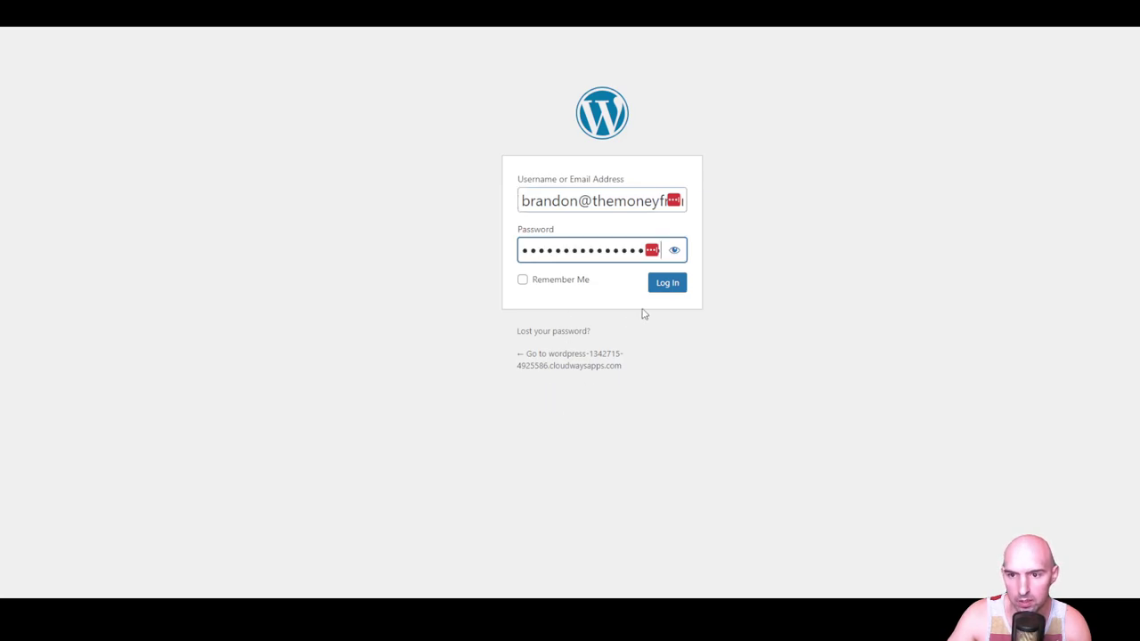
pyautogui.click(666, 282)
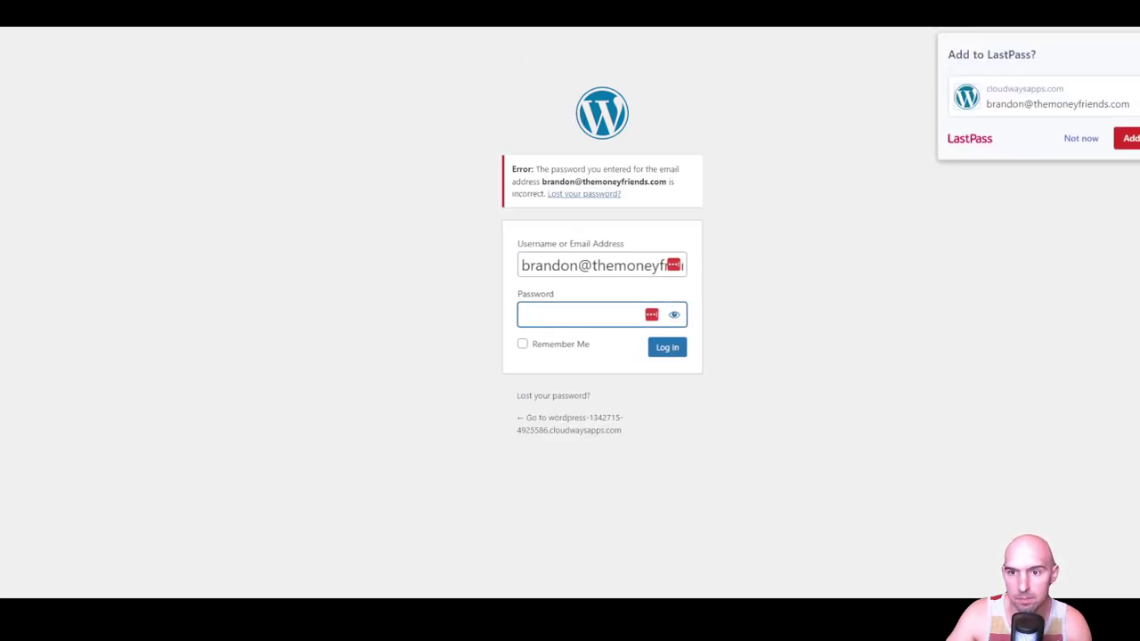
pyautogui.click(596, 491)
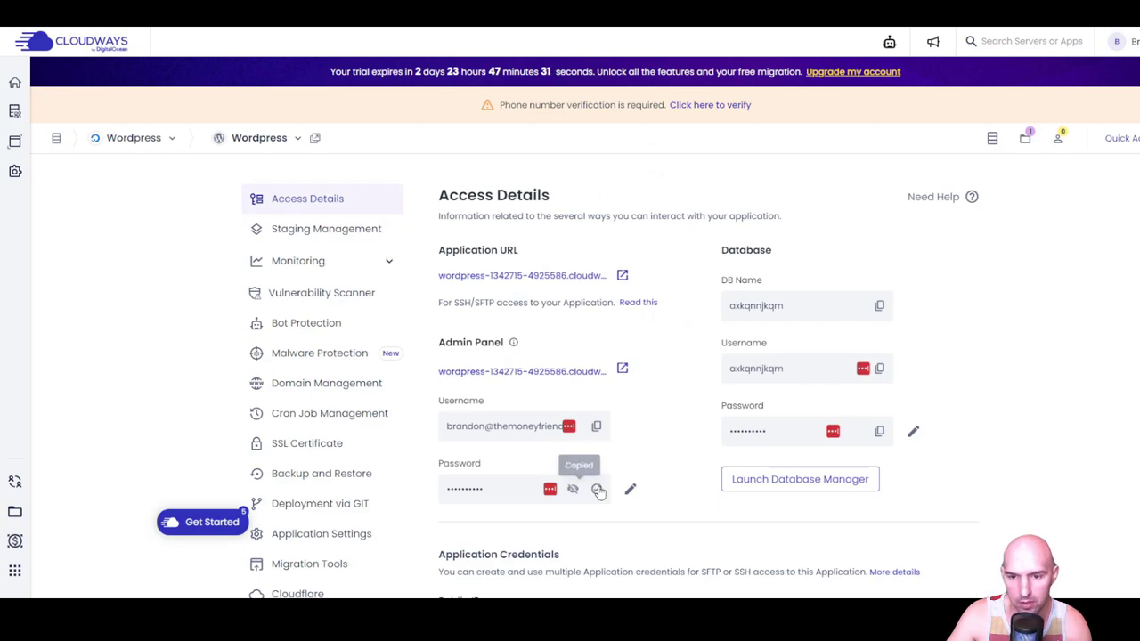
pyautogui.click(521, 371)
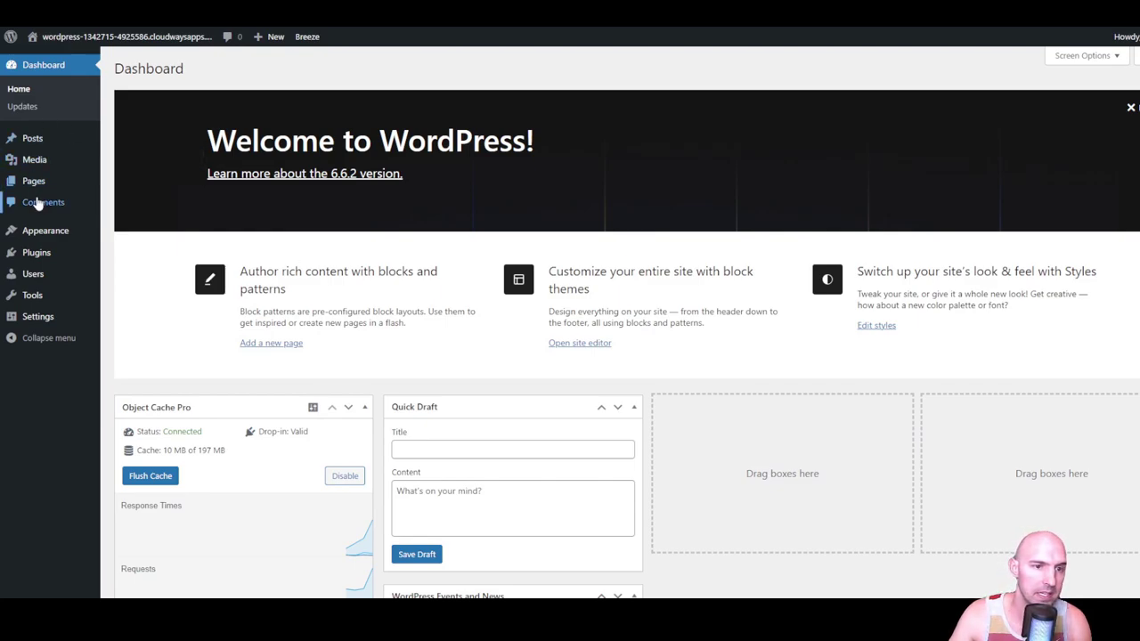
pyautogui.moveTo(37, 252)
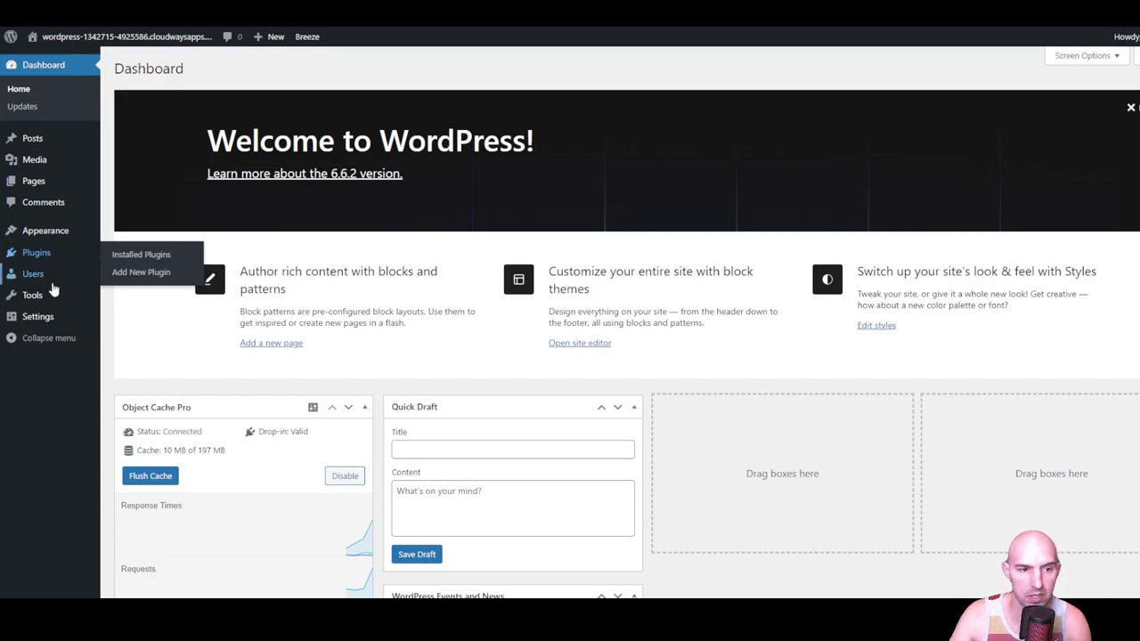
pyautogui.moveTo(33, 273)
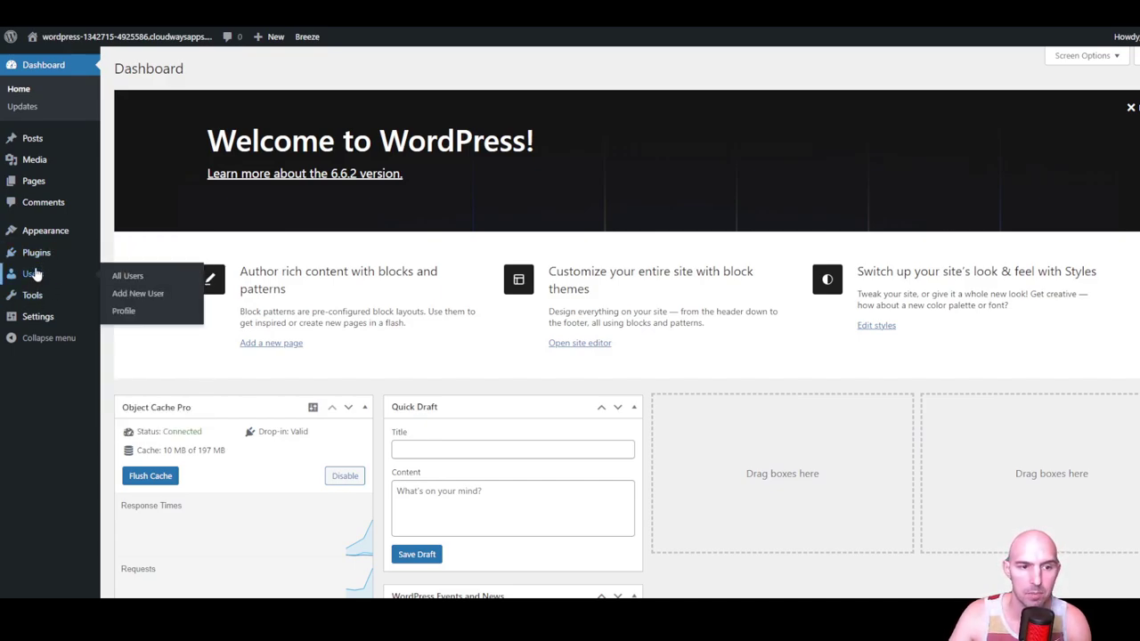
pyautogui.moveTo(37, 252)
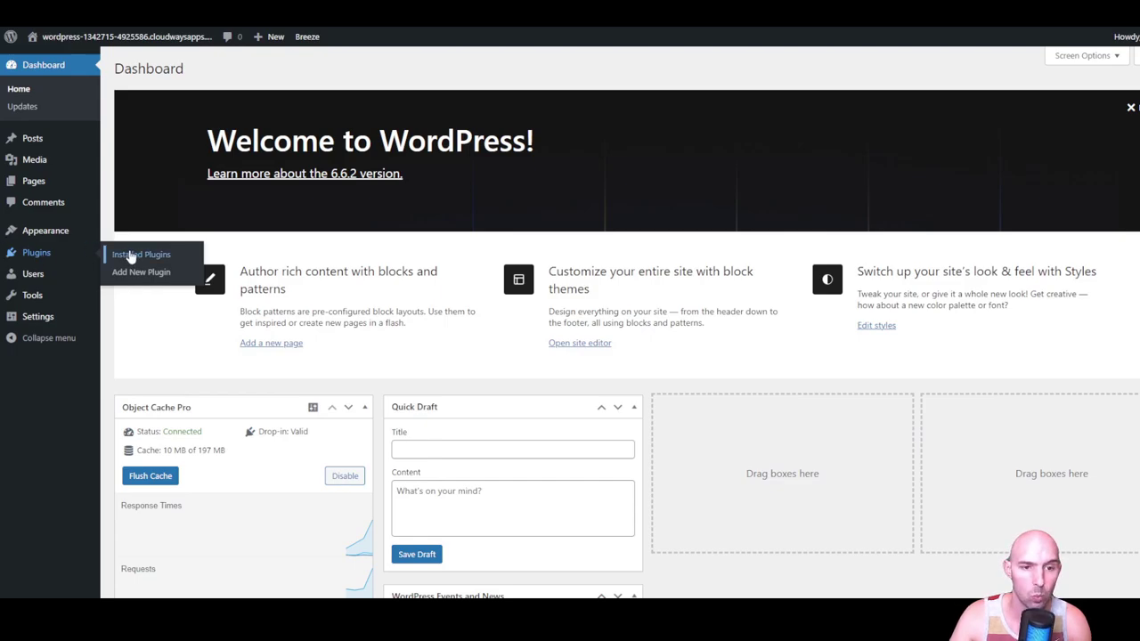
# - Show Installed Plugins and highlight the Bot Protection plugin name
pyautogui.click(140, 254)
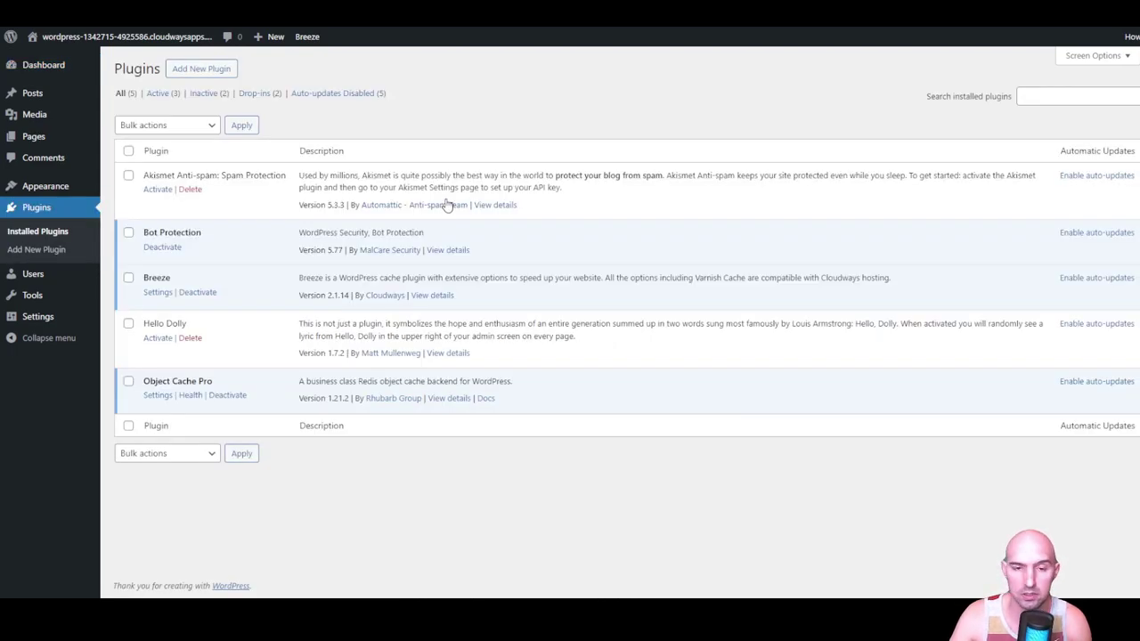
pyautogui.doubleClick(189, 233)
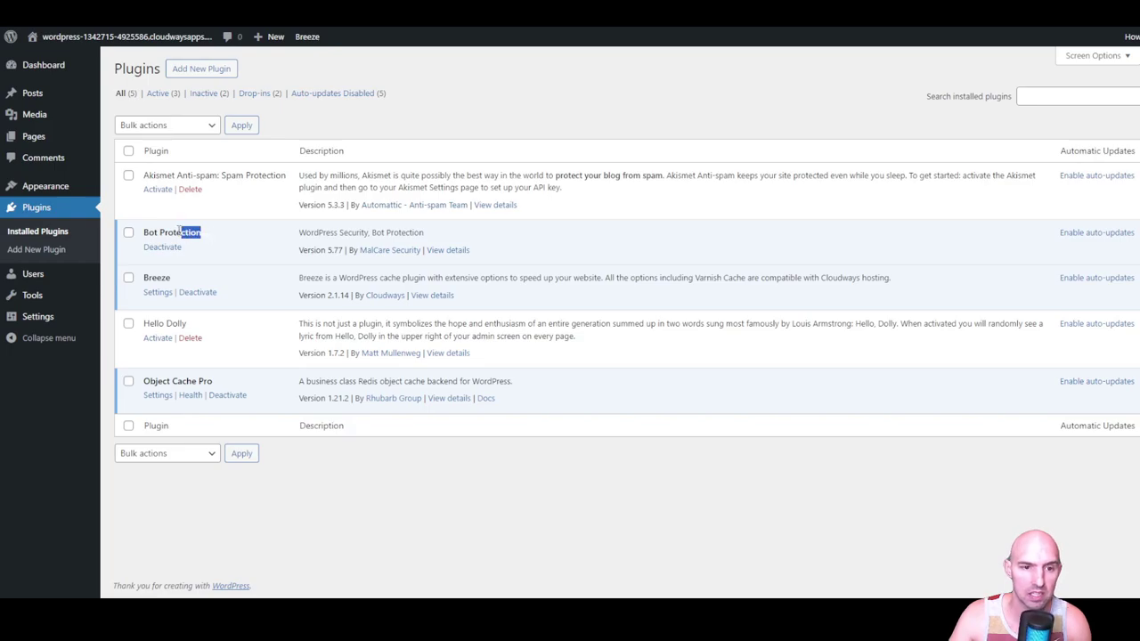
pyautogui.doubleClick(172, 232)
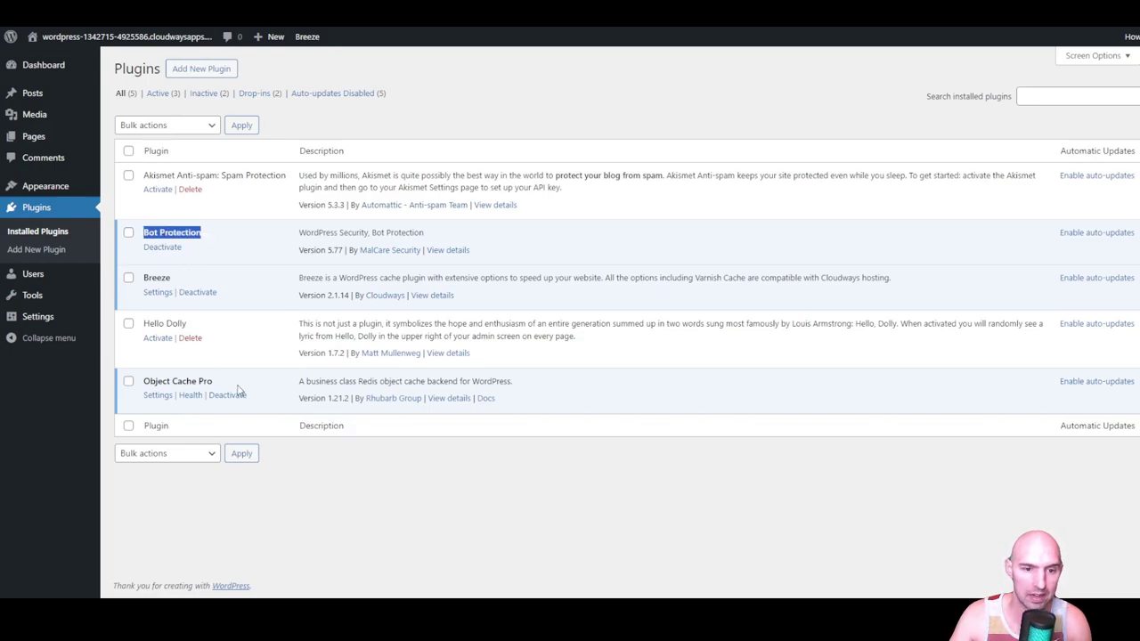
pyautogui.doubleClick(177, 381)
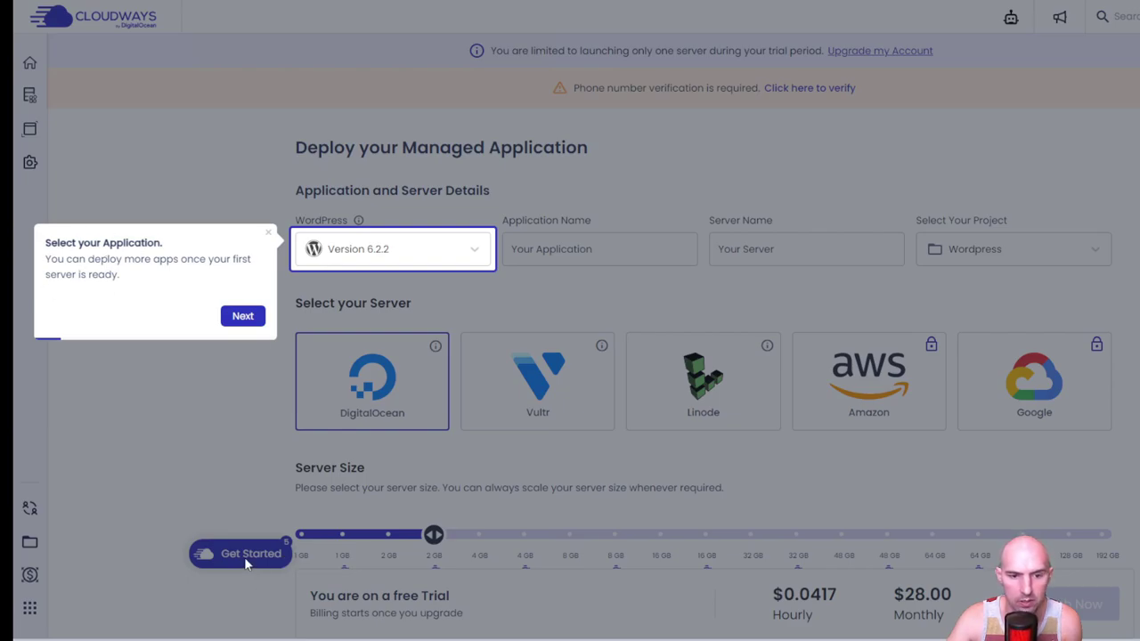
pyautogui.moveTo(231, 524)
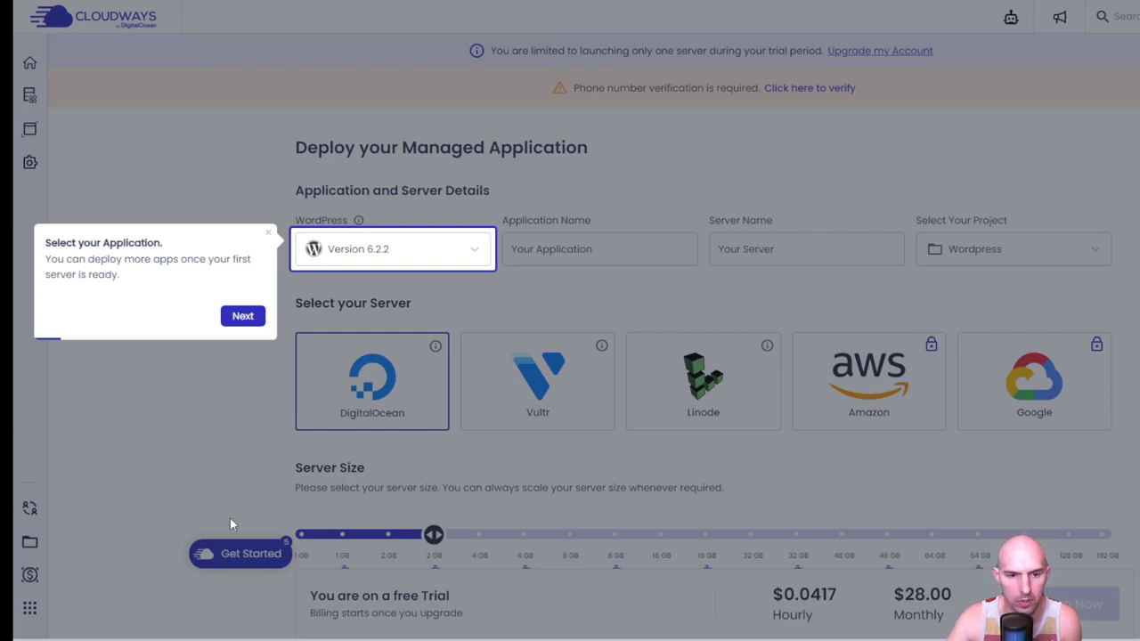
# - Advance the tour past application selection, project naming and location to its finish
pyautogui.click(242, 315)
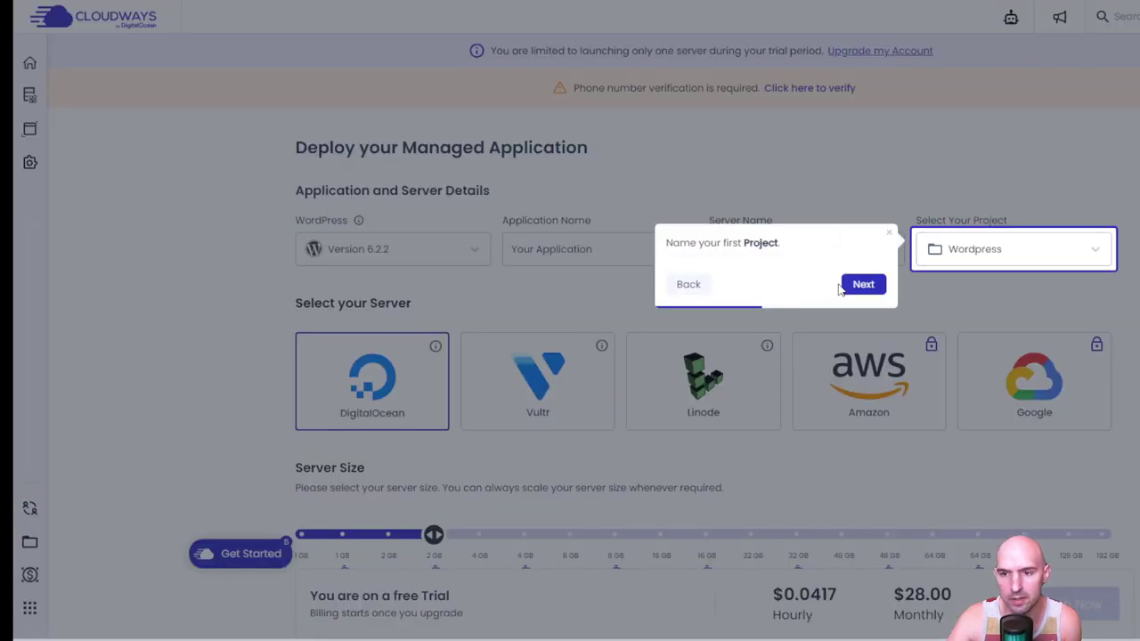
pyautogui.click(863, 283)
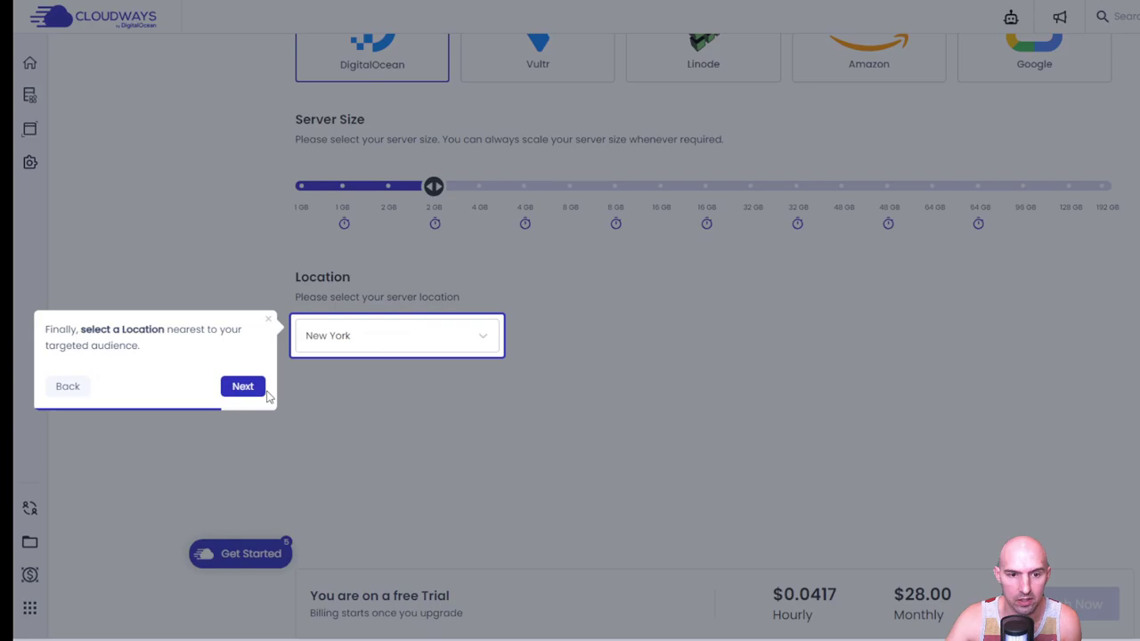
pyautogui.click(242, 385)
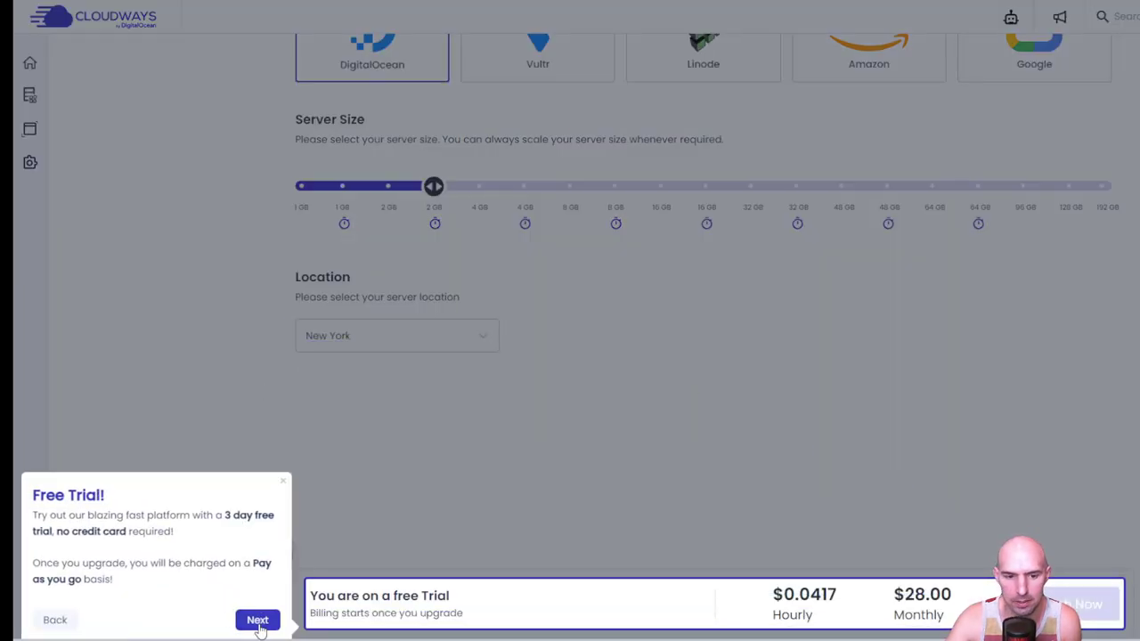
pyautogui.click(257, 620)
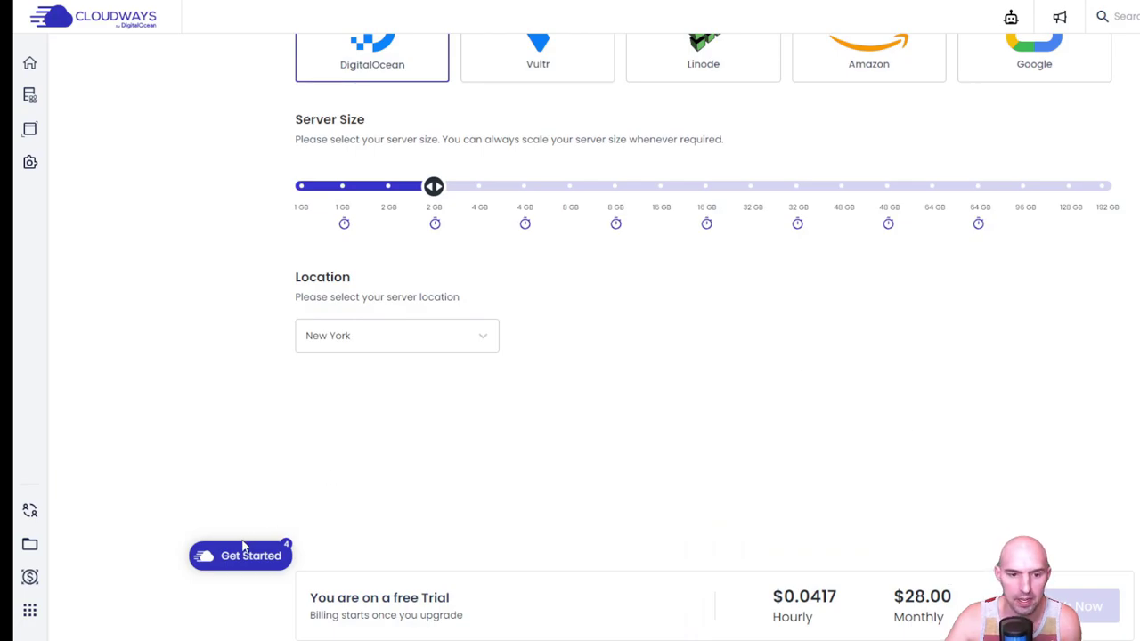
# - From the onboarding checklist, begin the site migration walkthrough
pyautogui.click(240, 556)
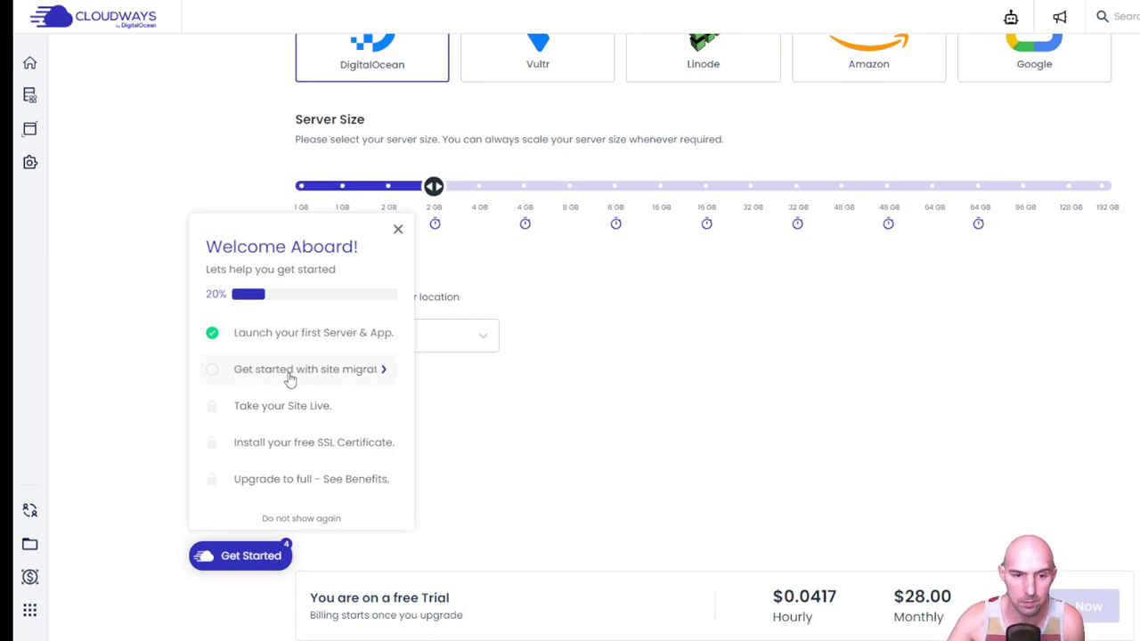
pyautogui.click(306, 368)
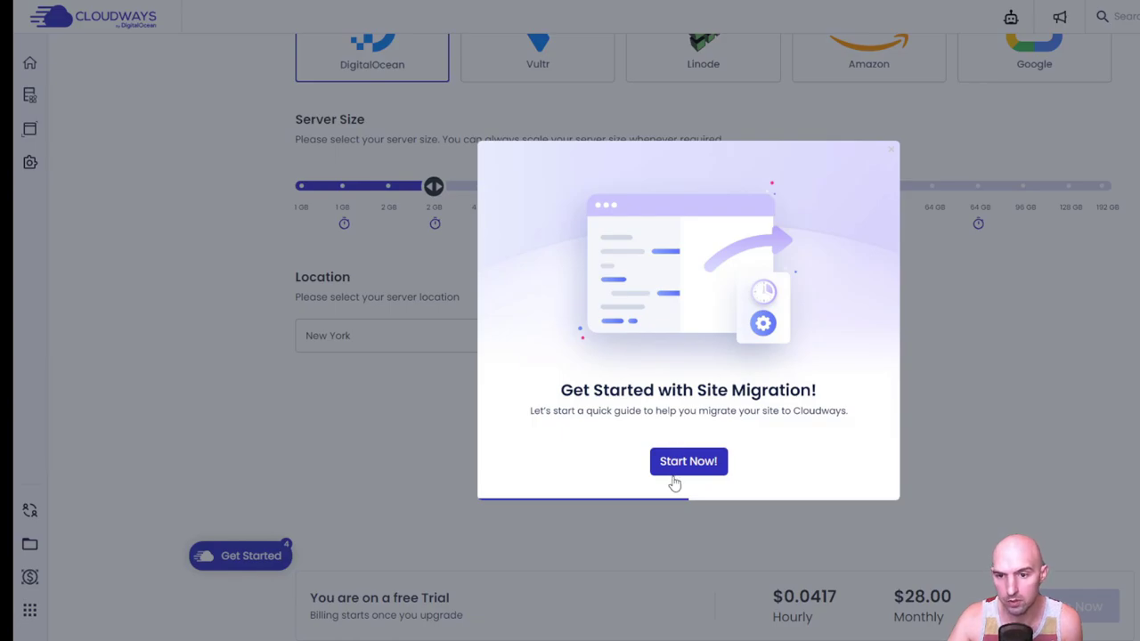
pyautogui.click(687, 461)
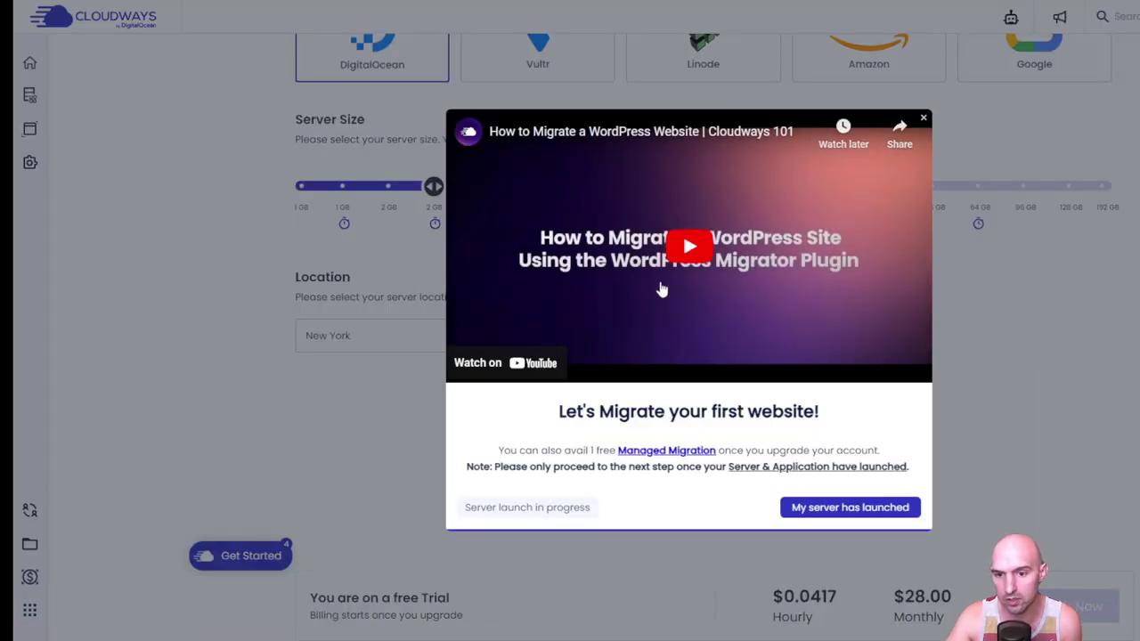
pyautogui.moveTo(664, 235)
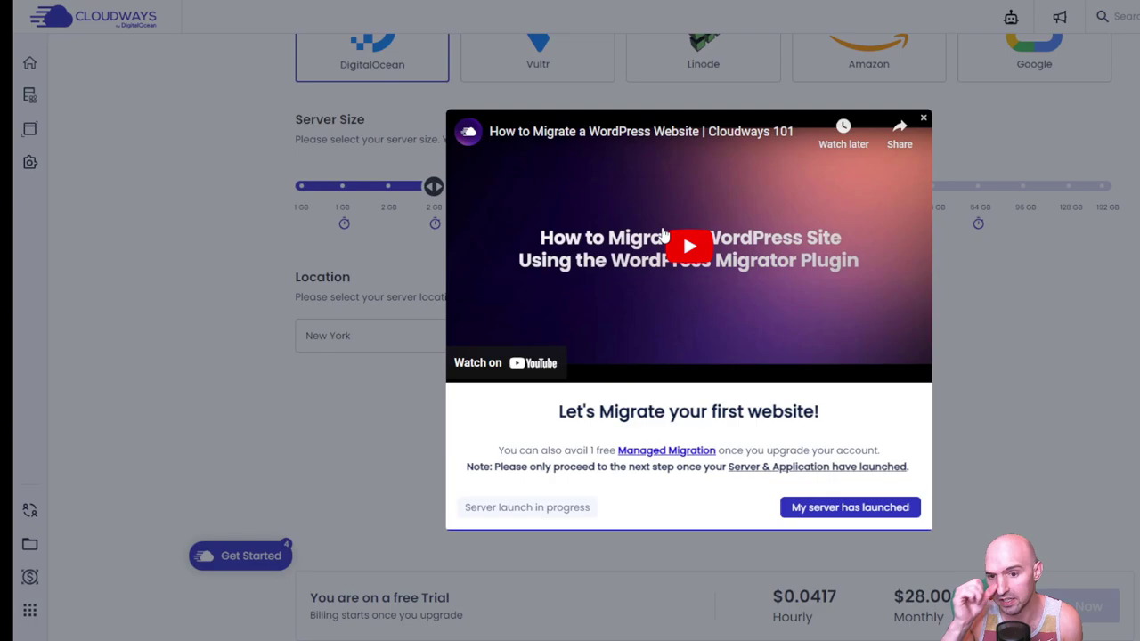
pyautogui.moveTo(659, 452)
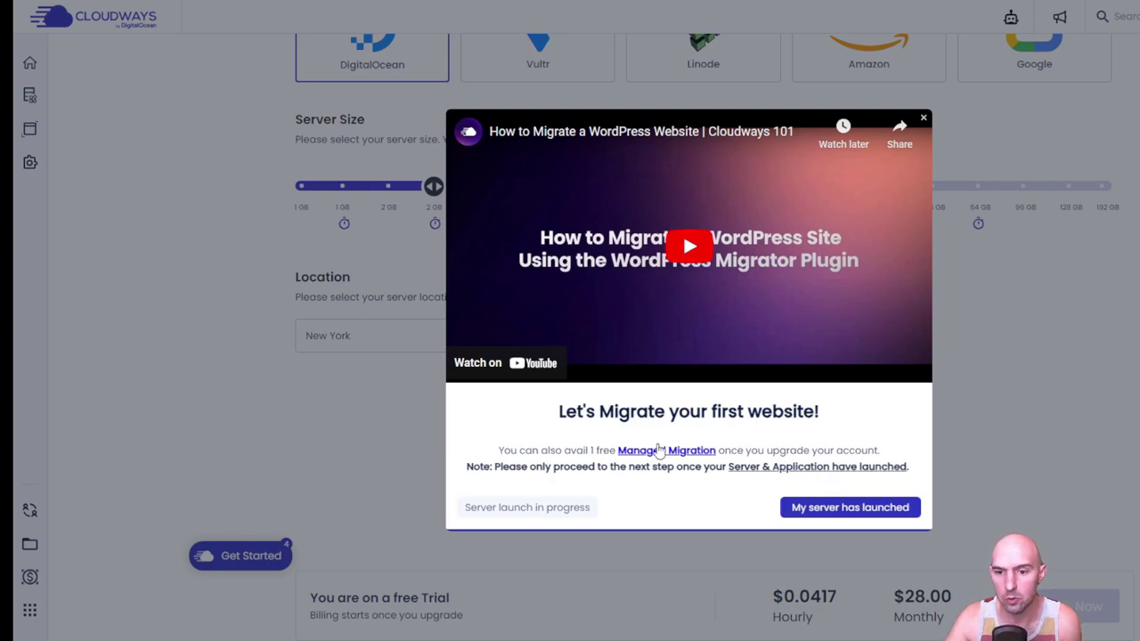
pyautogui.moveTo(688, 463)
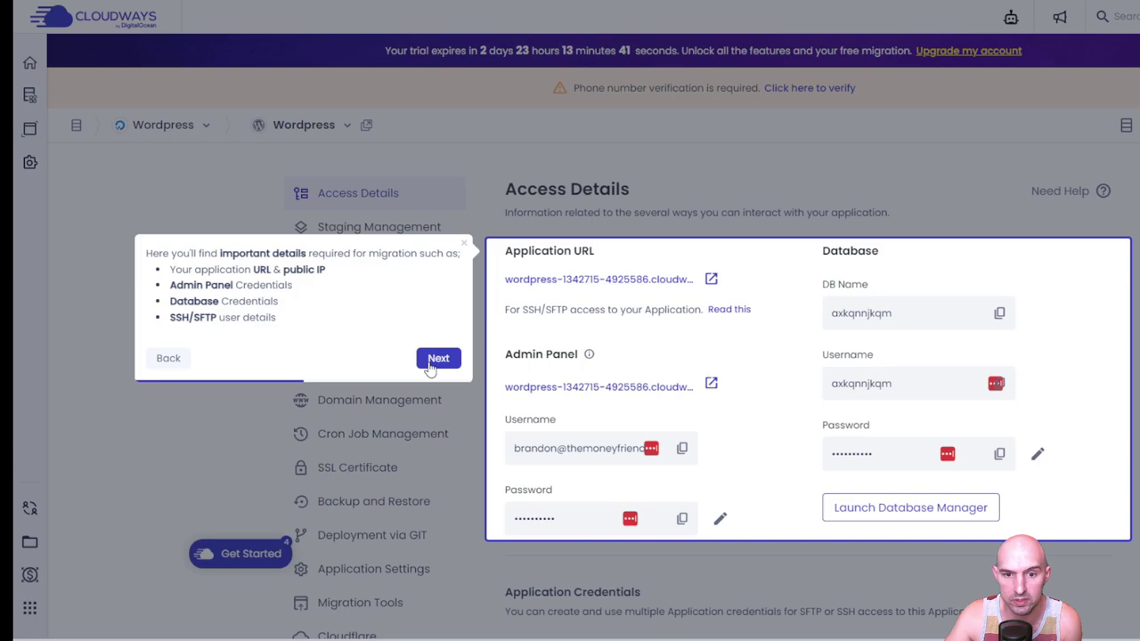
# - Reach the server's master SSH/SFTP credentials, dismiss the tip, and recheck checklist progress
pyautogui.click(437, 358)
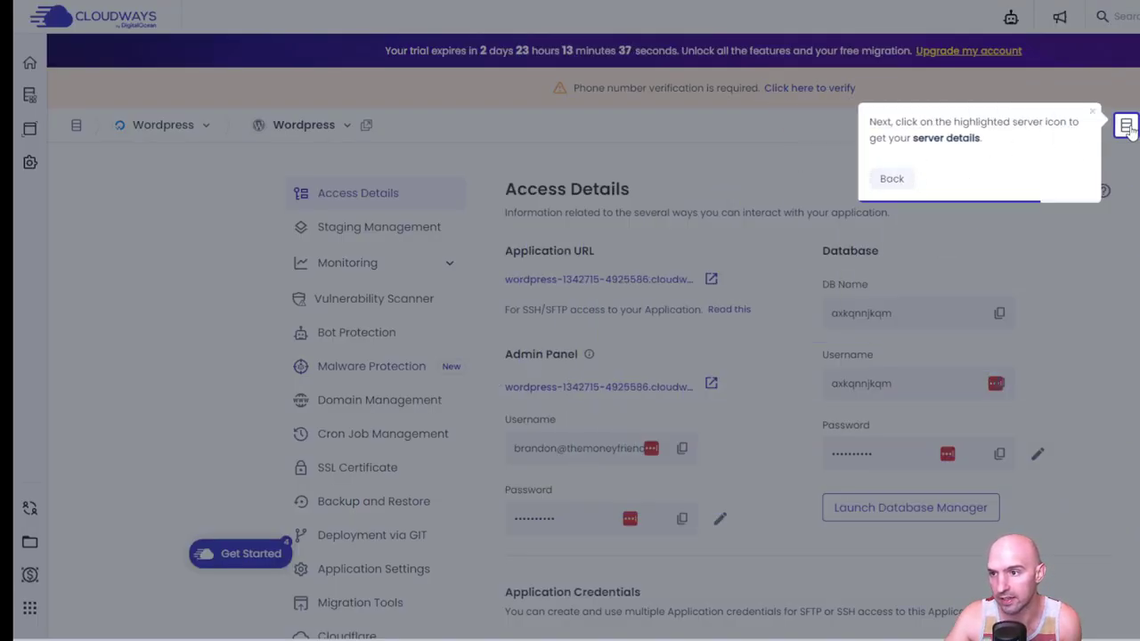
pyautogui.click(1125, 125)
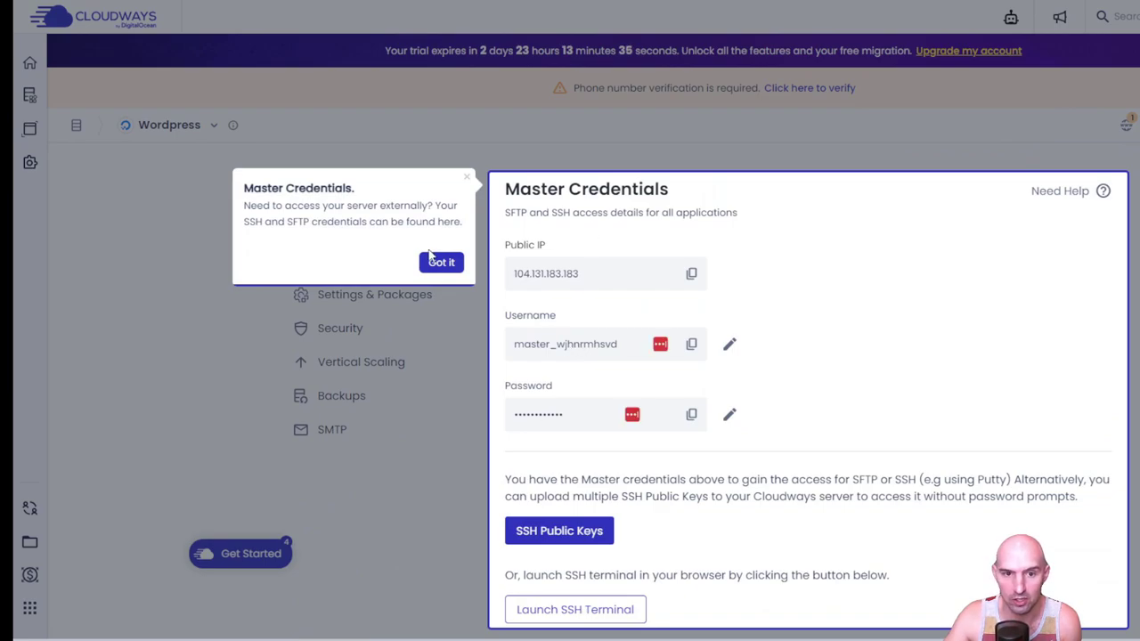
pyautogui.click(441, 262)
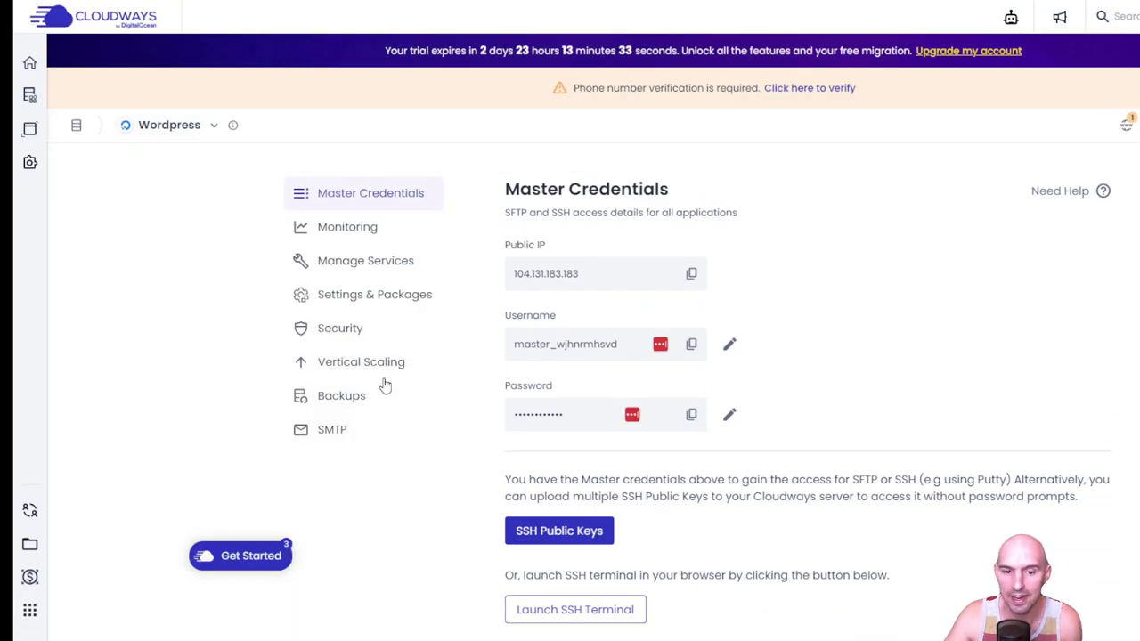
pyautogui.click(240, 555)
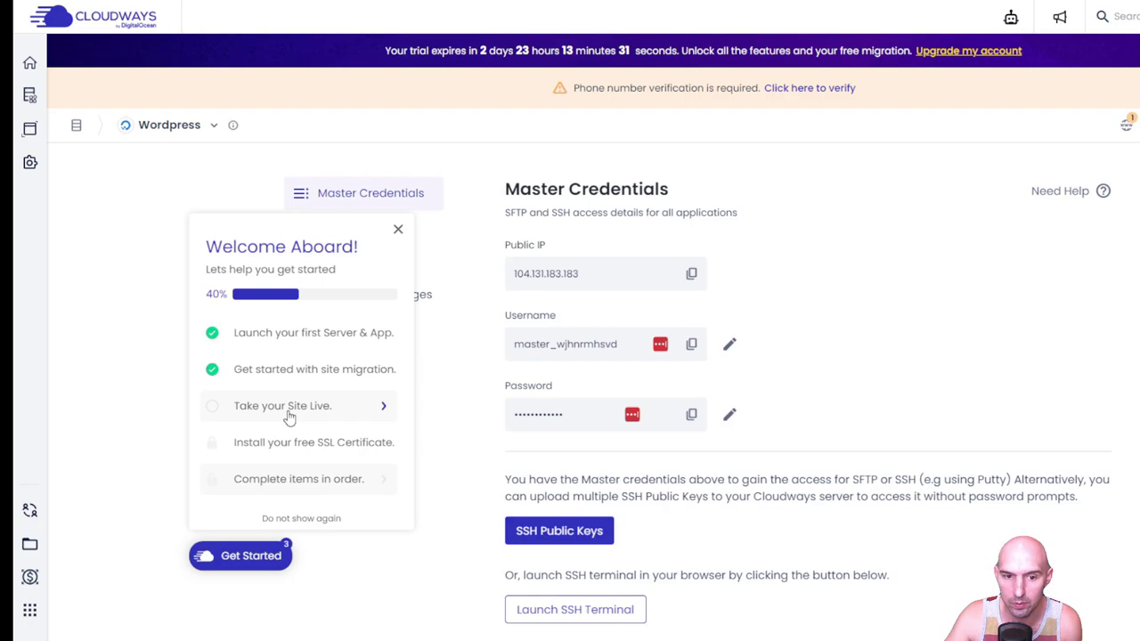